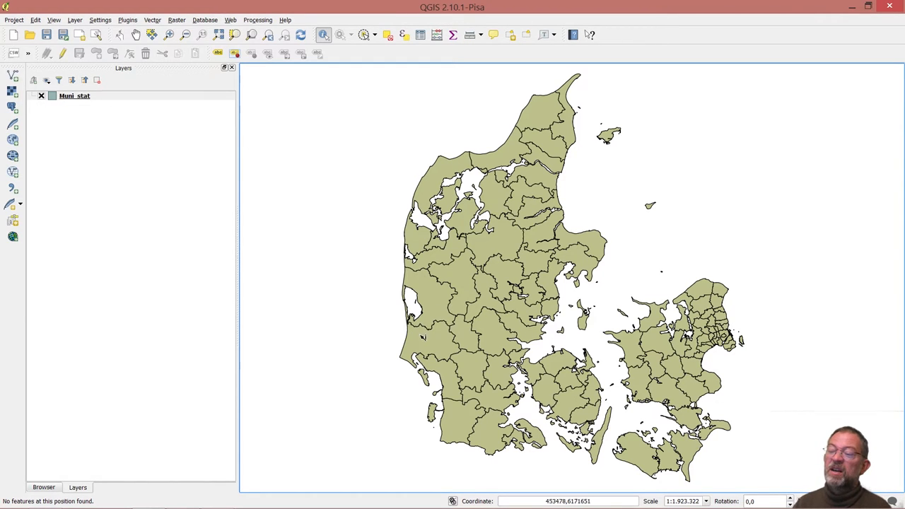
mouse_move(439, 303)
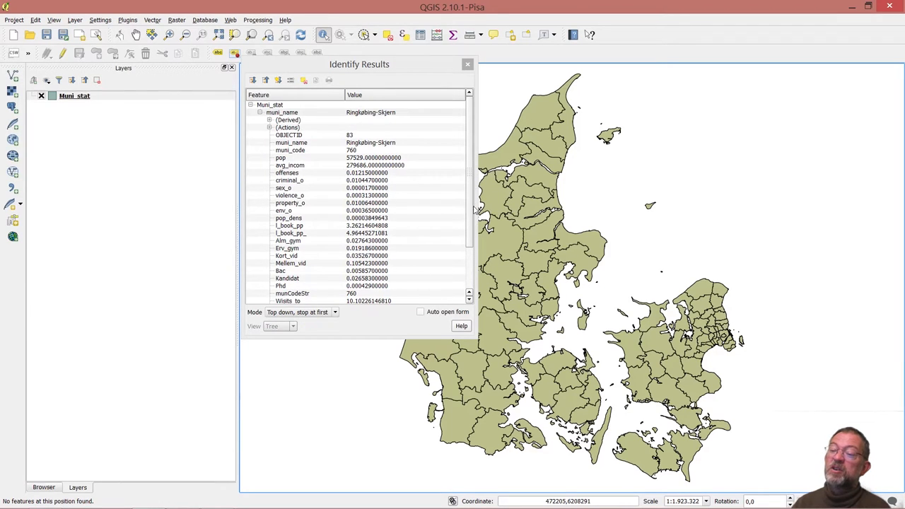
- Scroll through the Identify Results for Ringkøbing-Skjern to see Bac, Kandidat, PhD and Transfer values
scroll("down", 3)
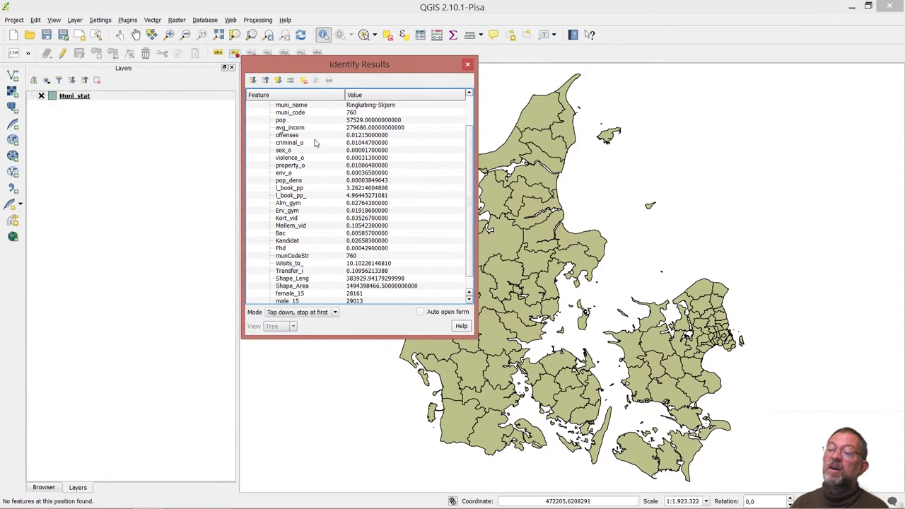
mouse_move(309, 272)
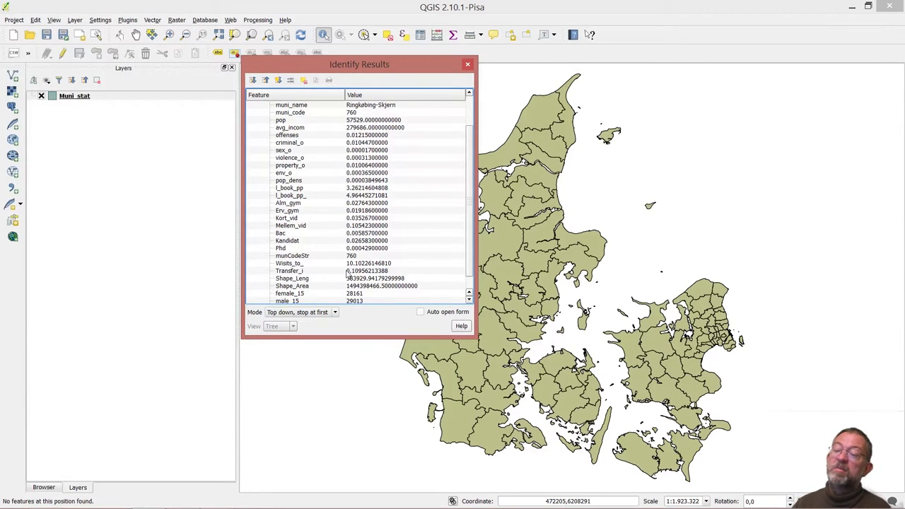
mouse_move(373, 275)
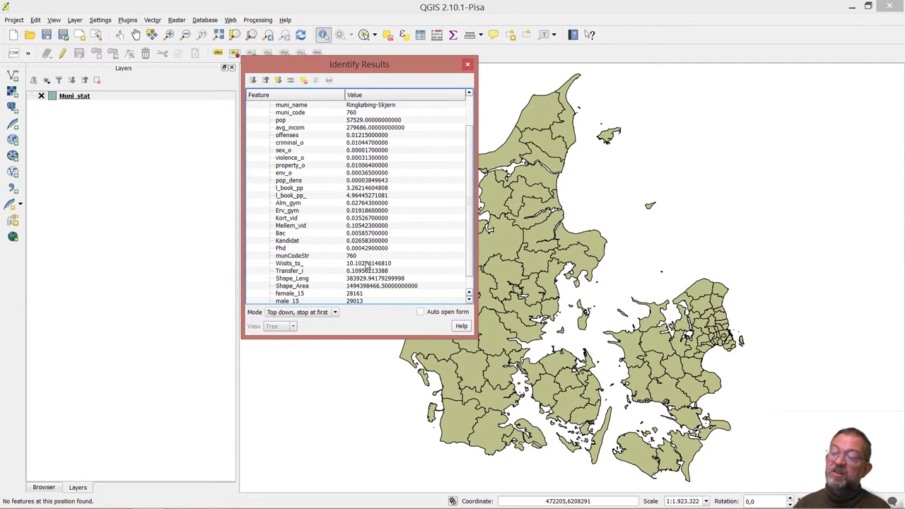
mouse_move(424, 280)
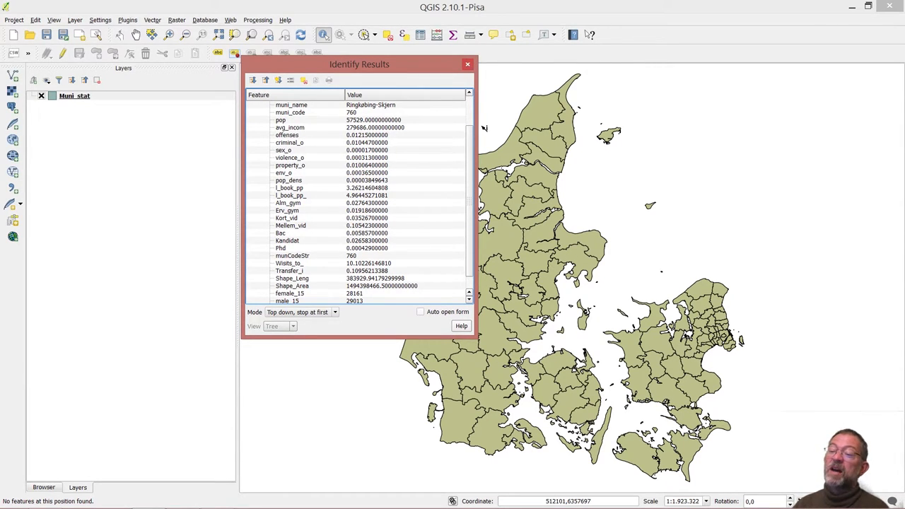
scroll("down", 3)
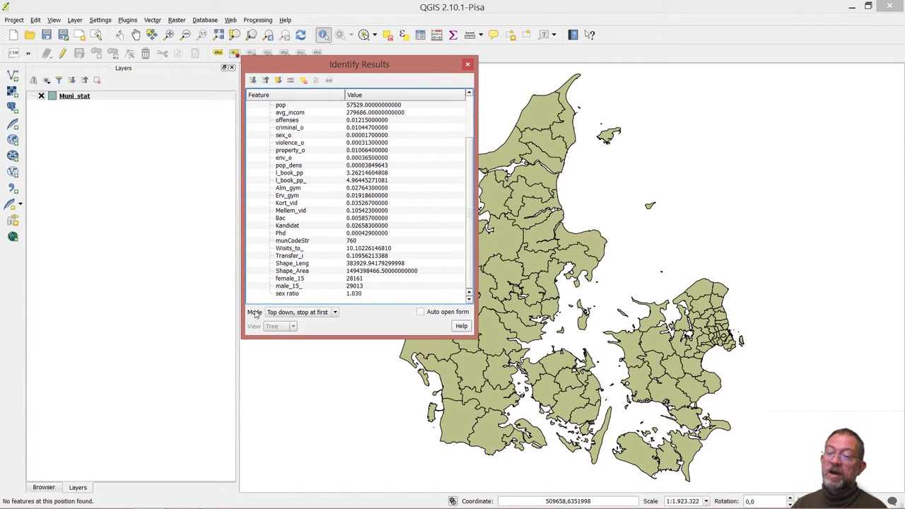
mouse_move(300, 296)
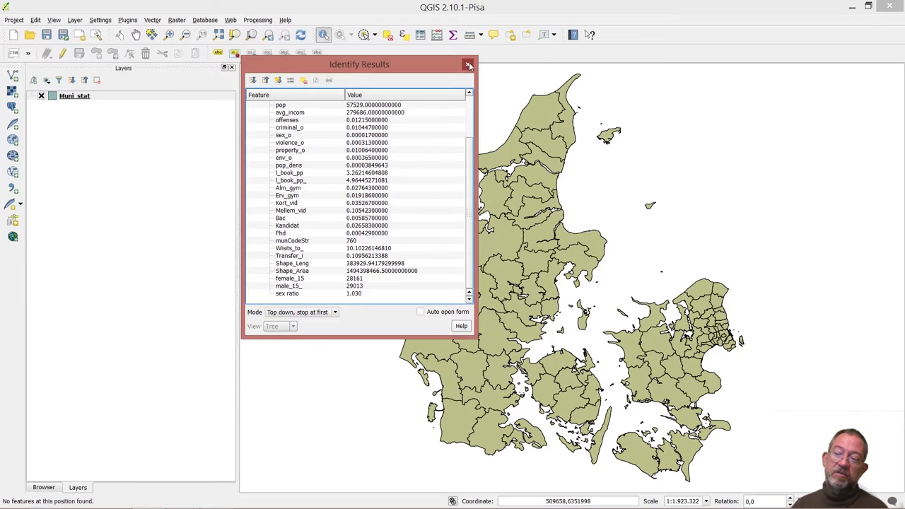
- Close the Identify Results window, leaving the Muni_stat map with Ringkøbing-Skjern highlighted
left_click(470, 65)
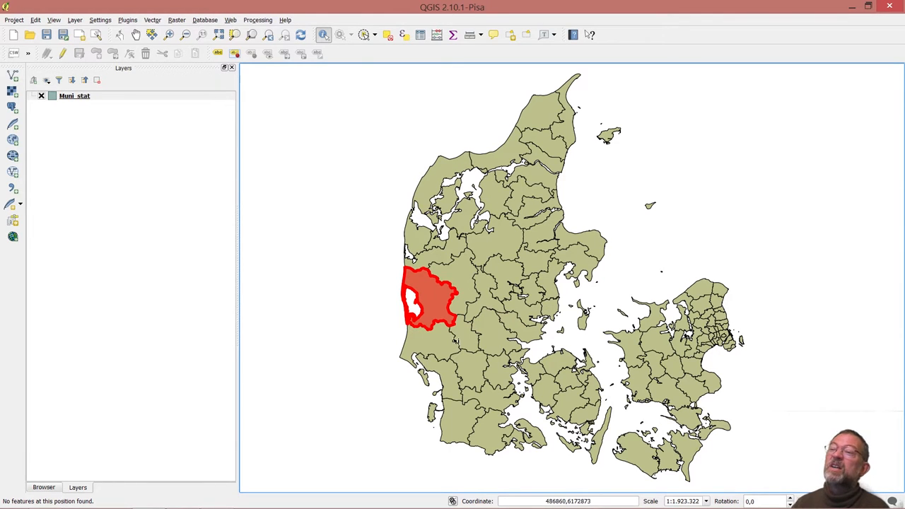
mouse_move(376, 48)
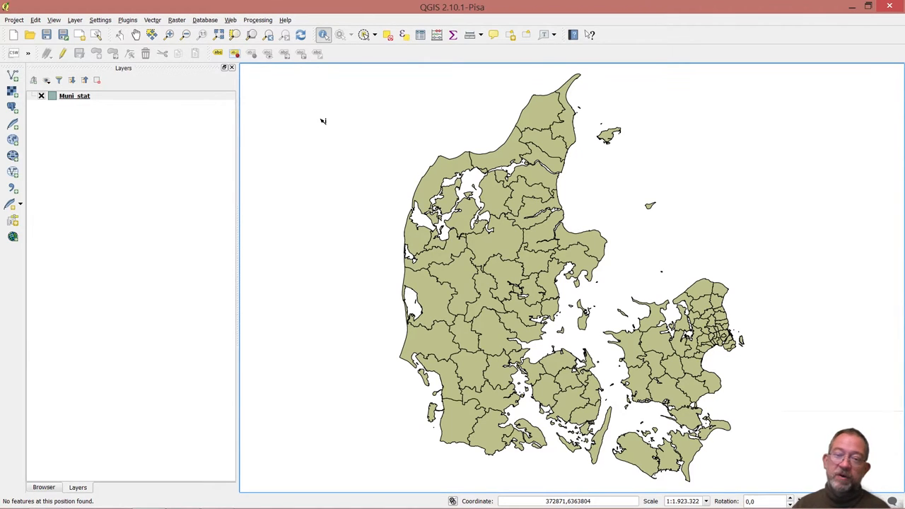
mouse_move(347, 231)
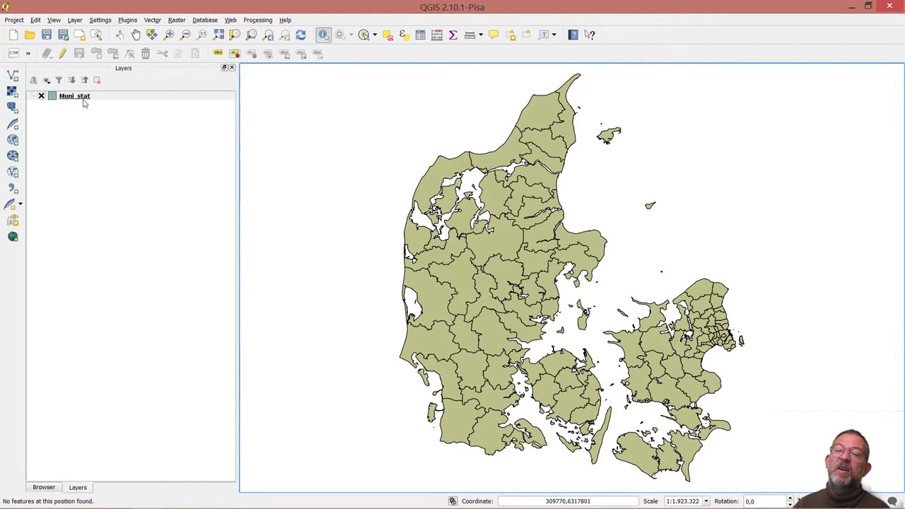
- Bring up the Muni_stat attribute table and start the Field Calculator
right_click(73, 96)
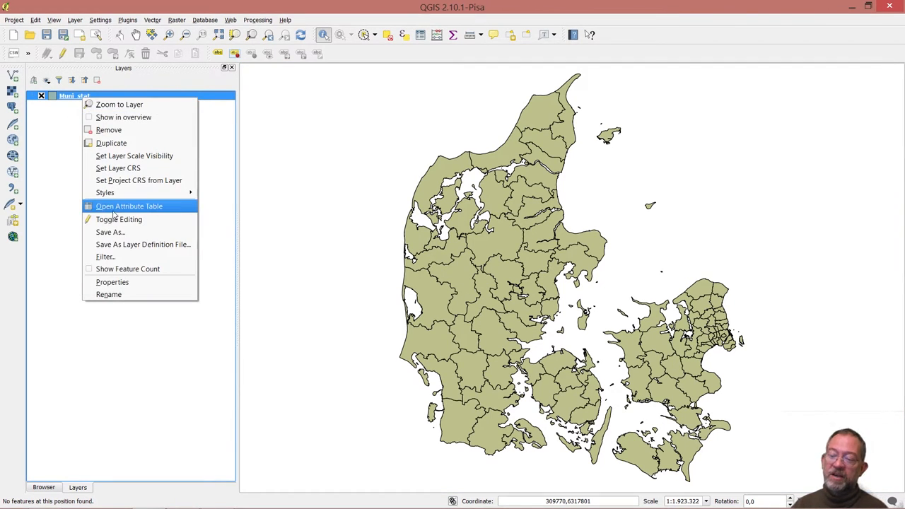
left_click(129, 206)
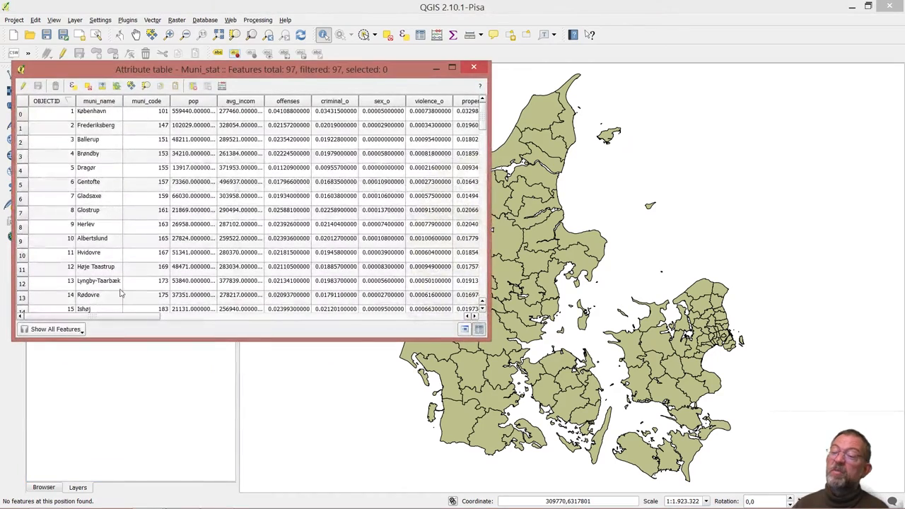
scroll("right", 3)
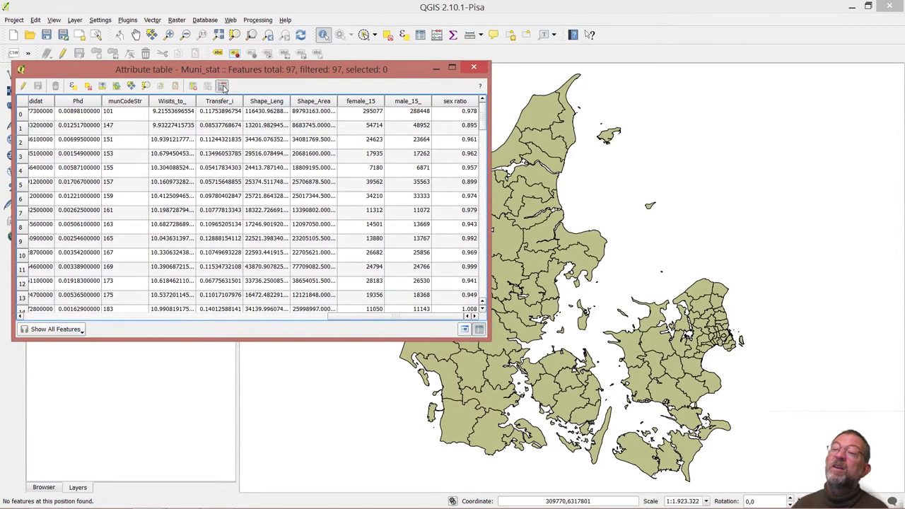
left_click(222, 86)
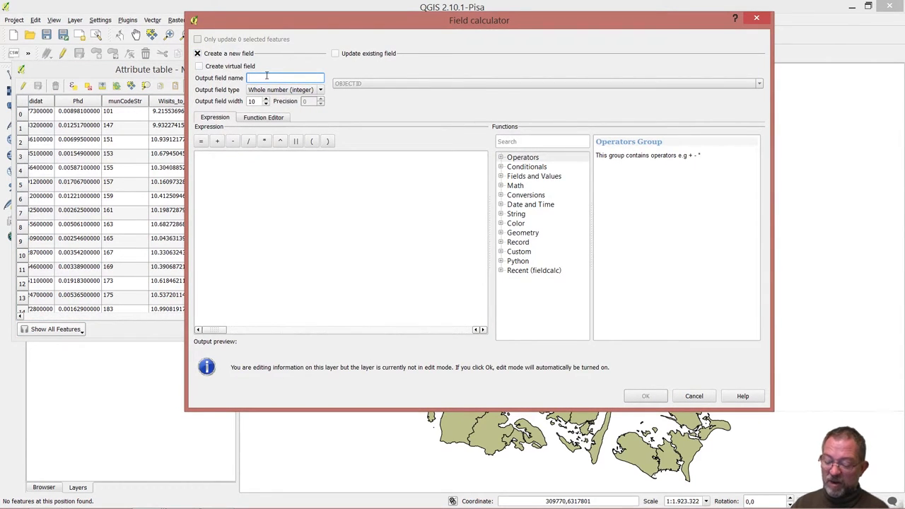
- Create a new integer field 'rb' with expression 0 for every municipality
type("rb")
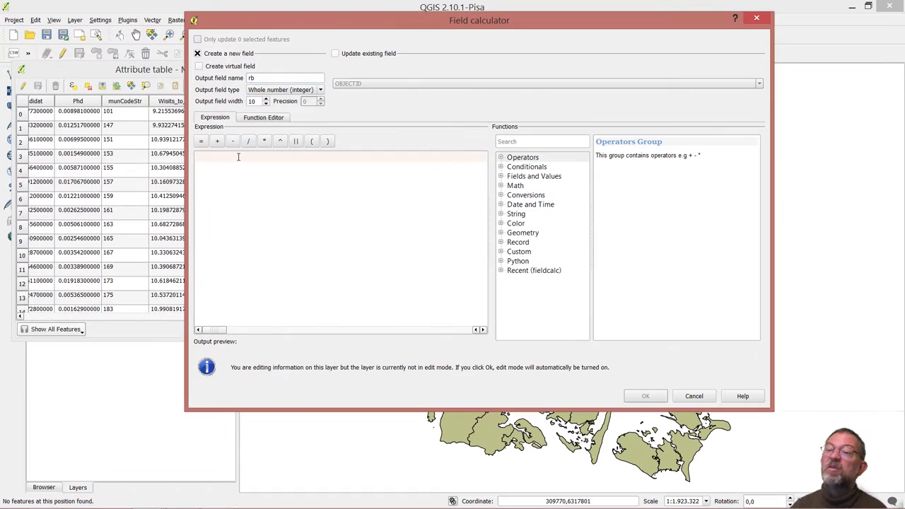
type("0")
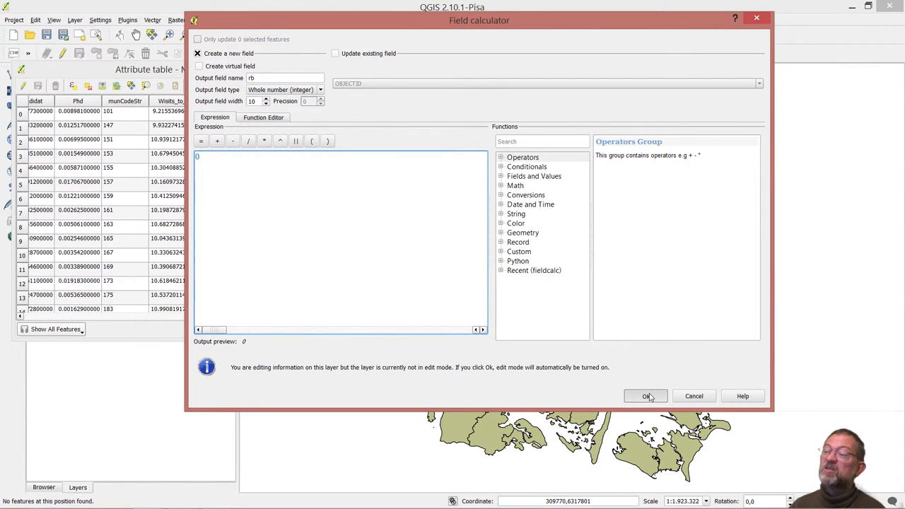
left_click(645, 396)
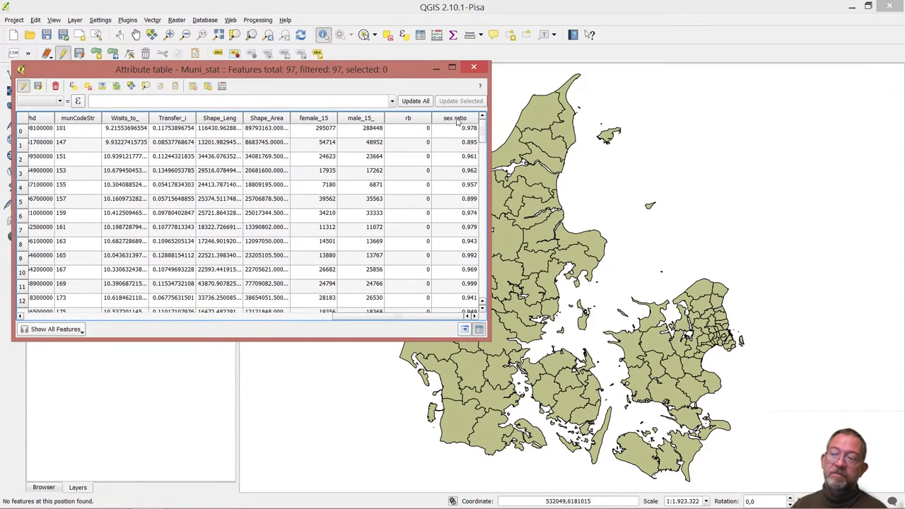
mouse_move(470, 130)
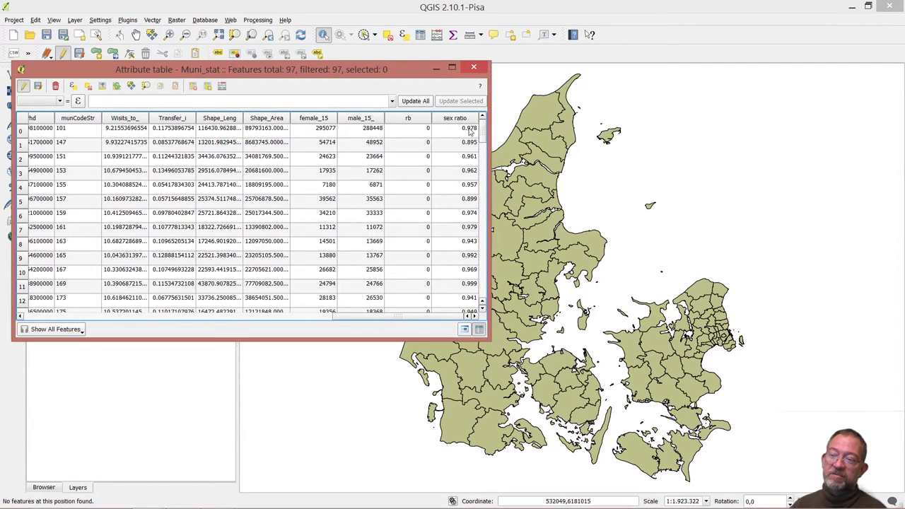
mouse_move(419, 165)
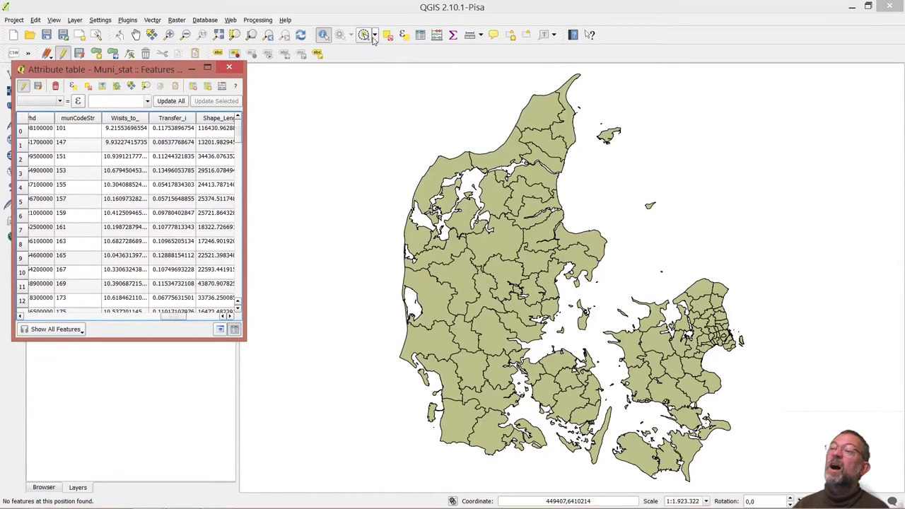
- Select 37 western/northern Jutland and Zealand municipalities with Select Features by Polygon
left_click(375, 34)
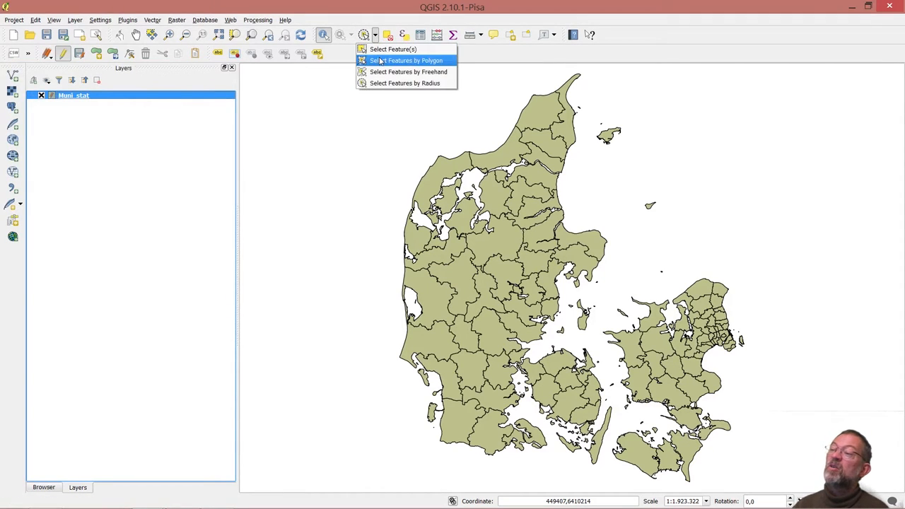
left_click(407, 59)
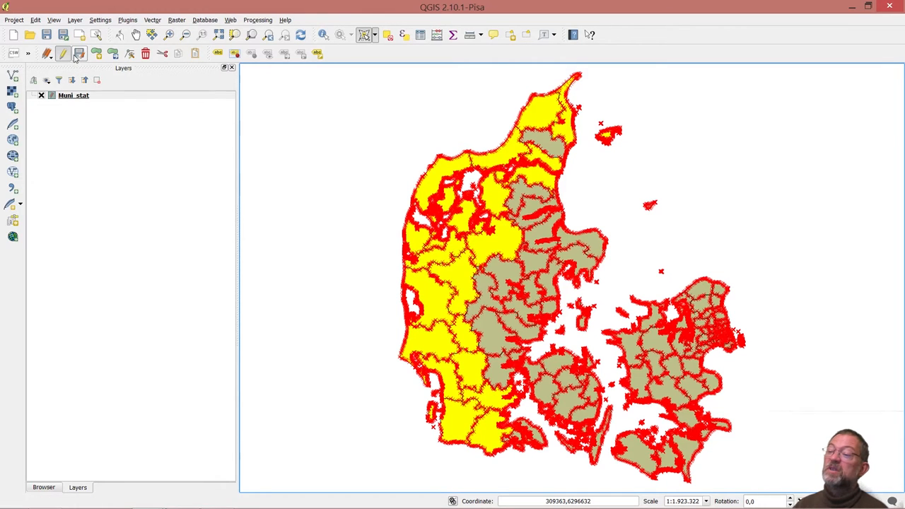
left_click(45, 54)
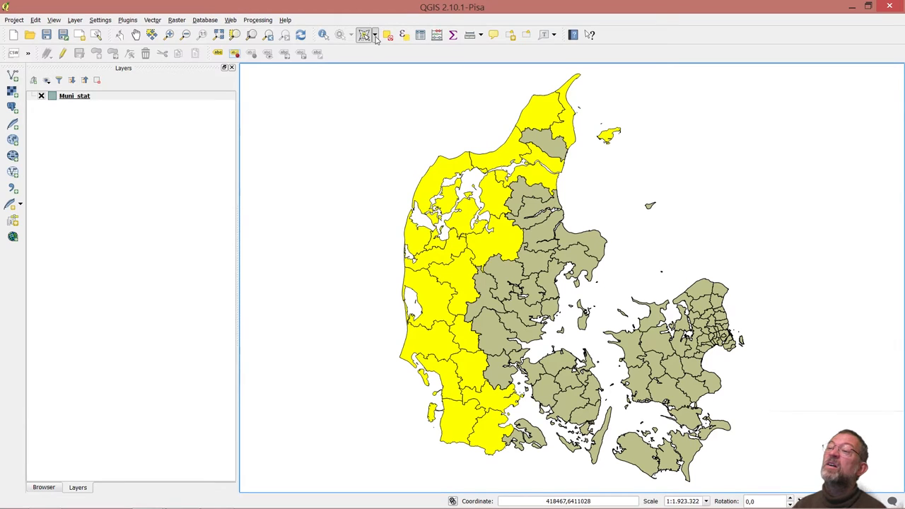
left_click(377, 34)
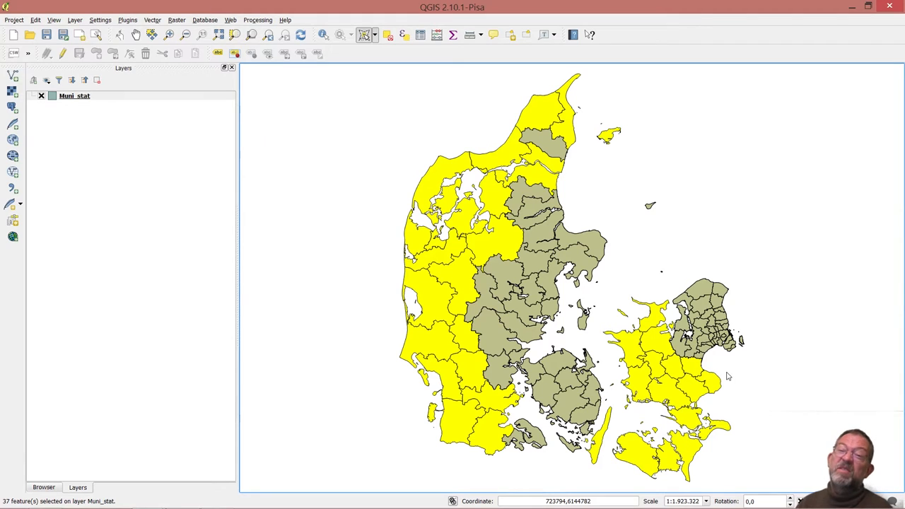
mouse_move(387, 201)
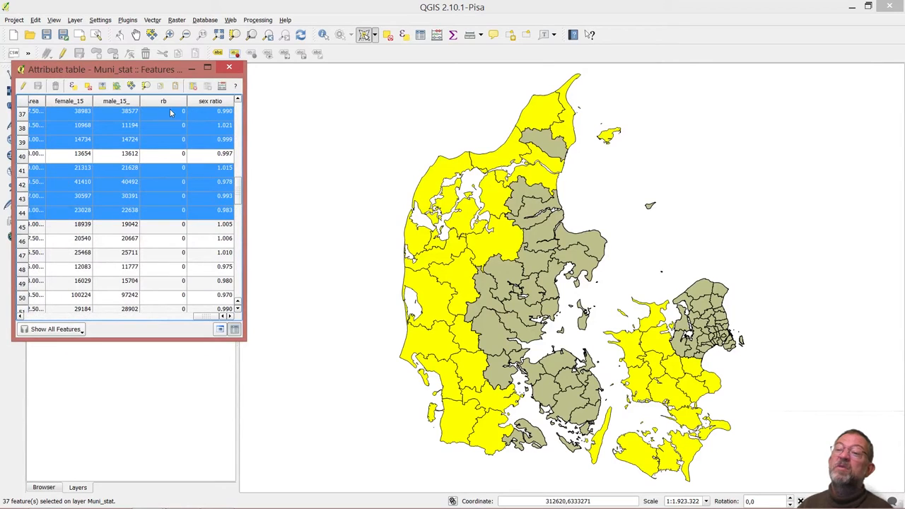
mouse_move(182, 101)
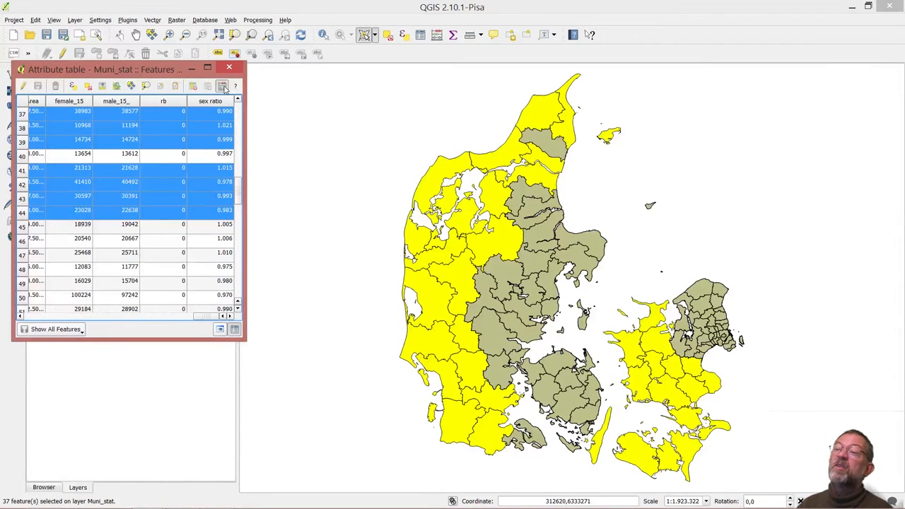
- Update the existing rb field to 1 for the 37 selected municipalities in the Field Calculator
left_click(222, 85)
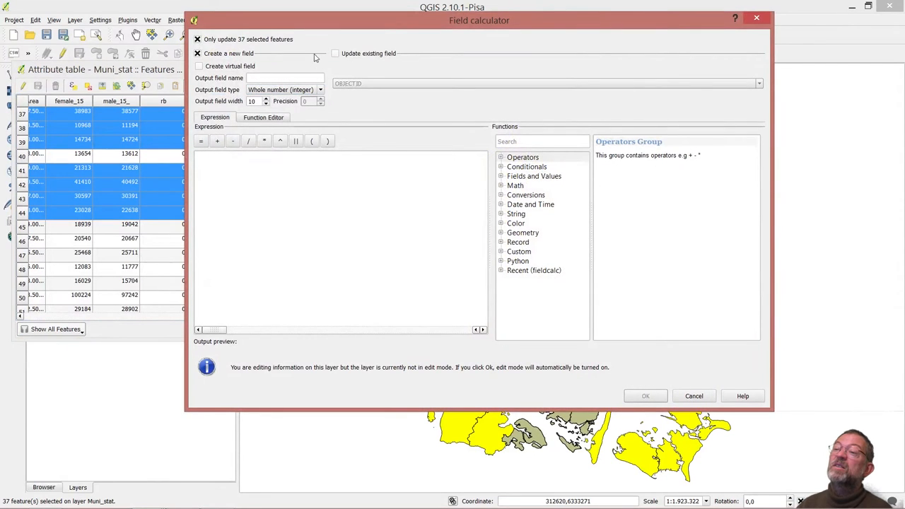
left_click(335, 54)
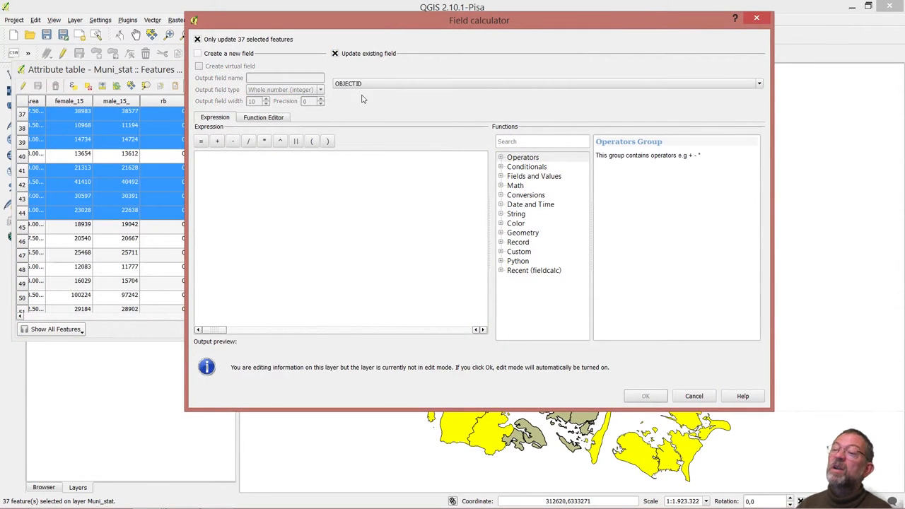
left_click(758, 84)
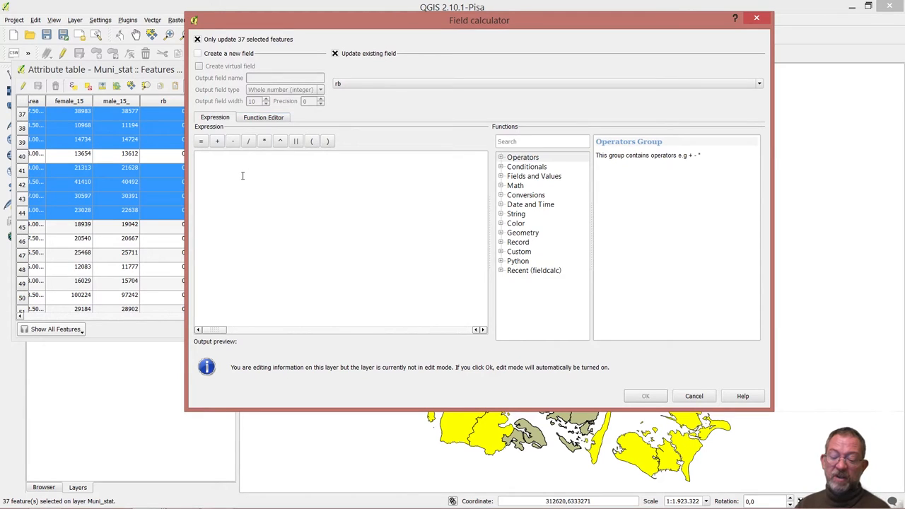
type("1")
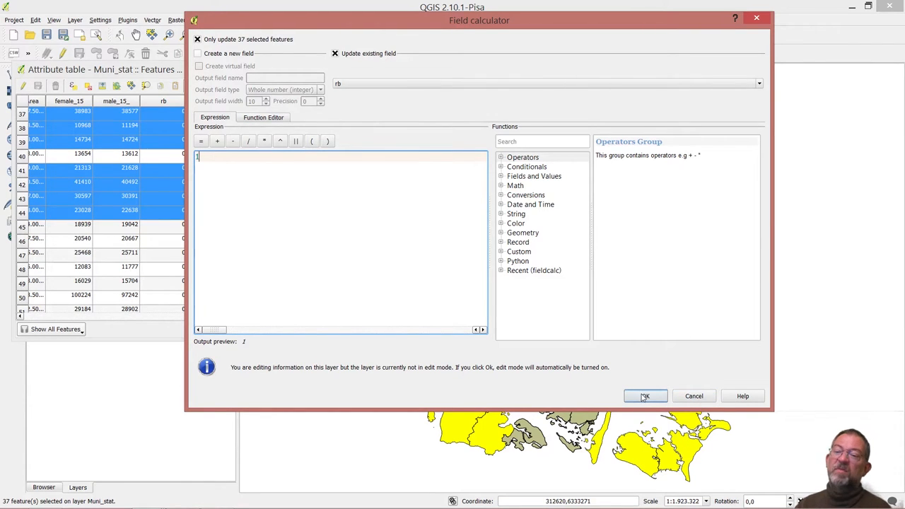
left_click(645, 395)
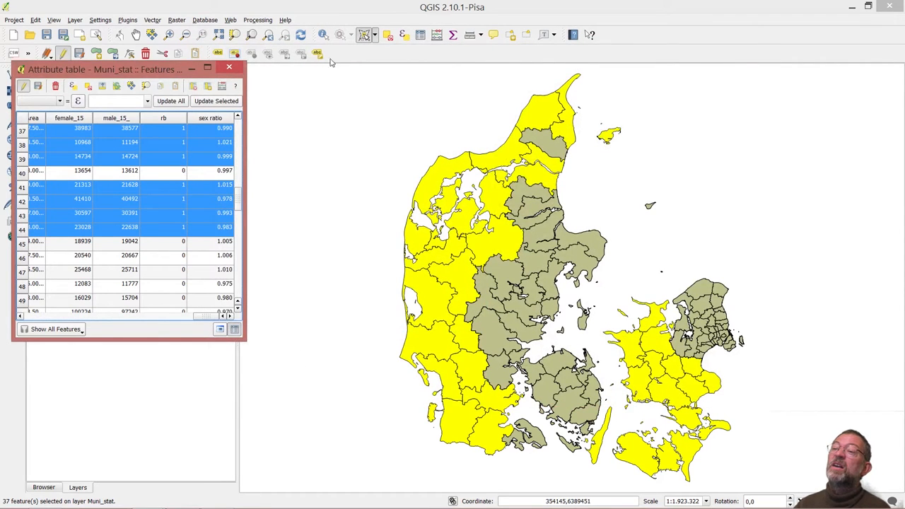
- Identify Thisted on the map and check its attributes, then invert the selection to the rb=0 municipalities
left_click(229, 68)
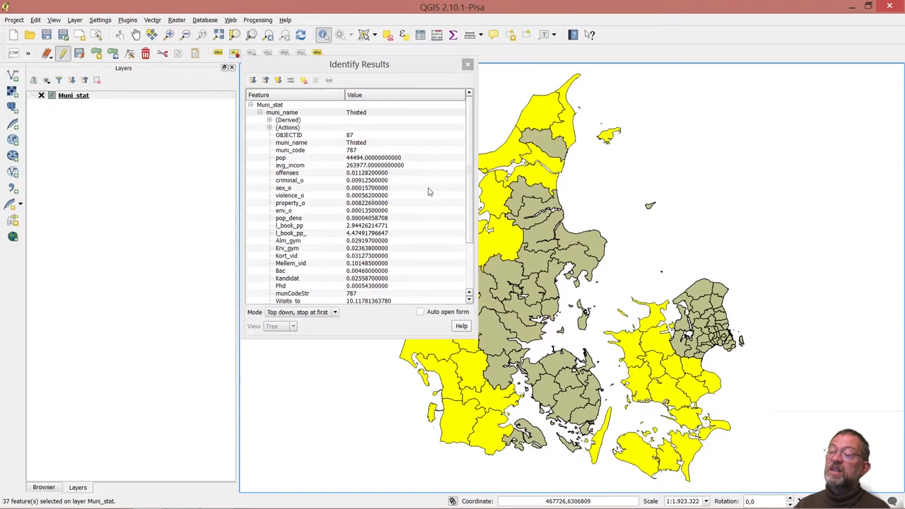
mouse_move(410, 221)
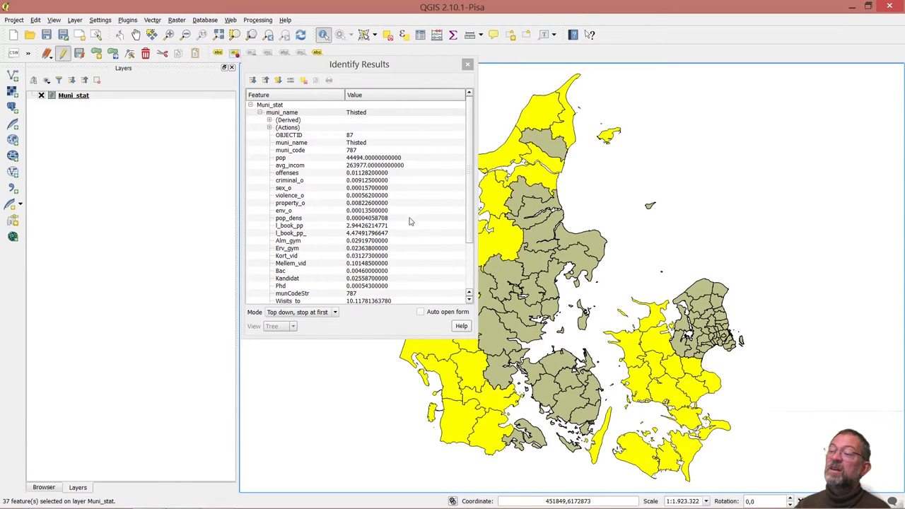
scroll("down", 3)
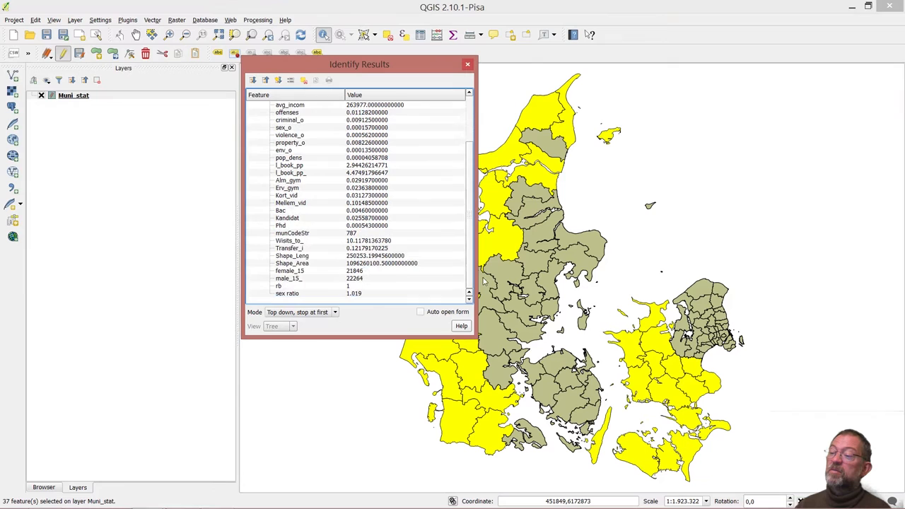
mouse_move(530, 326)
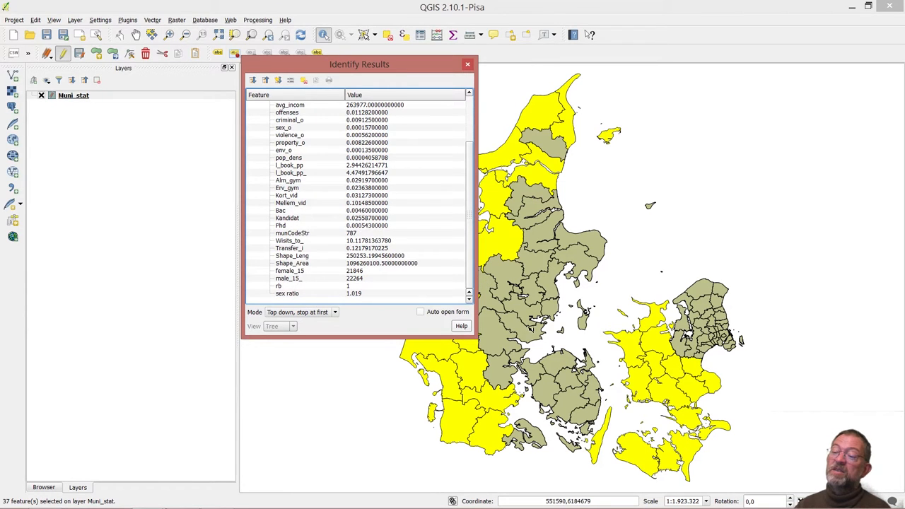
left_click(526, 322)
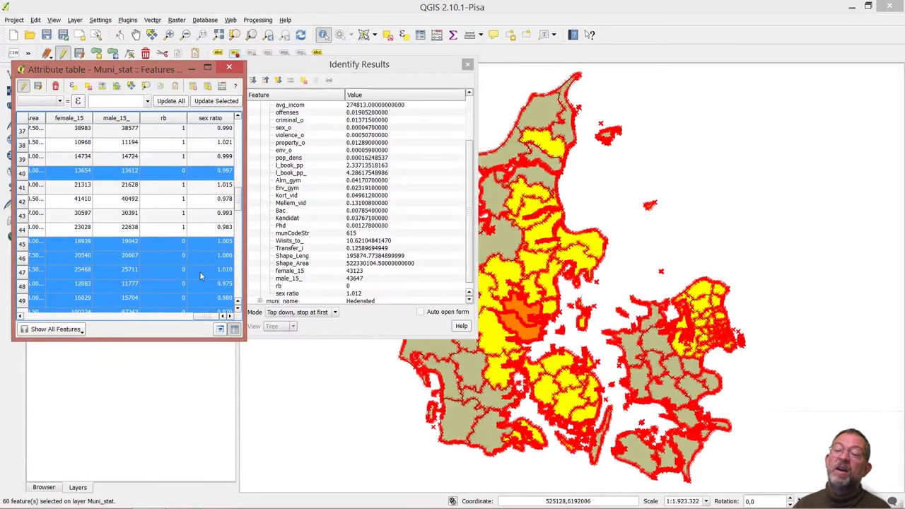
mouse_move(187, 272)
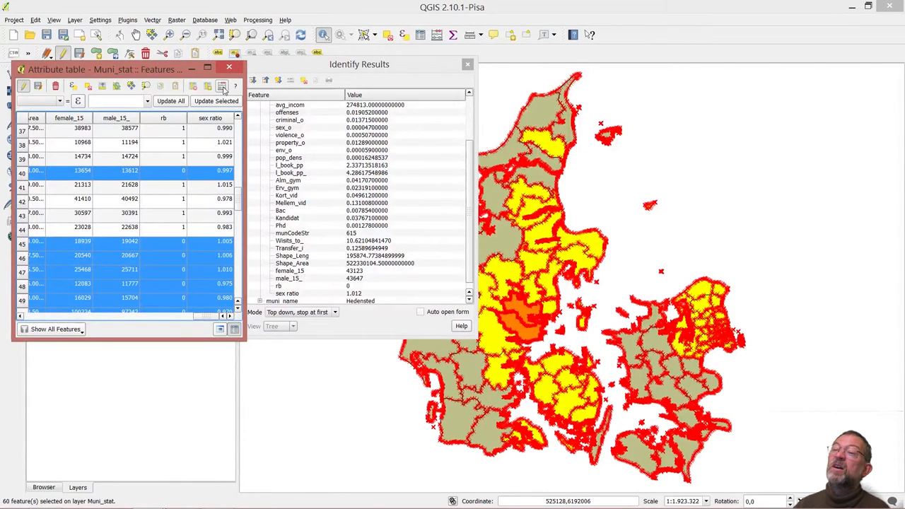
- Update the existing rb field to 0 for the selected municipalities and toggle editing off, saving changes
left_click(222, 86)
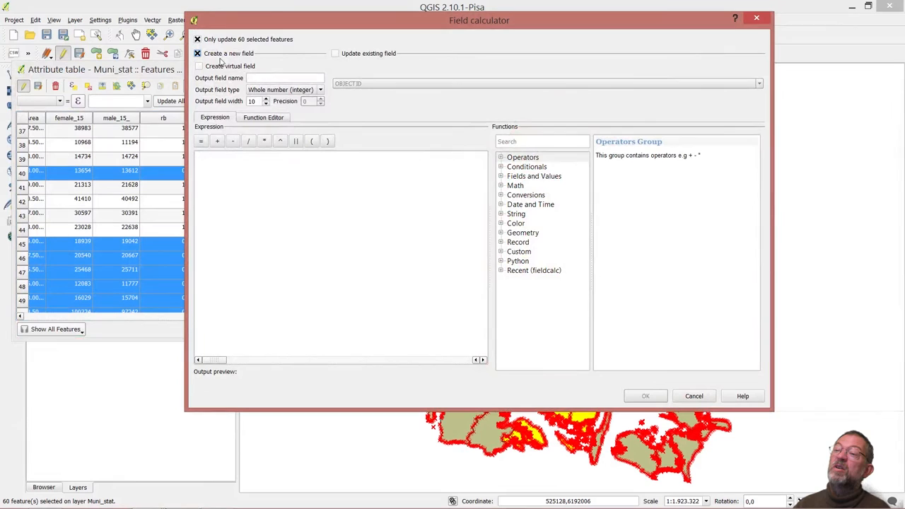
left_click(335, 54)
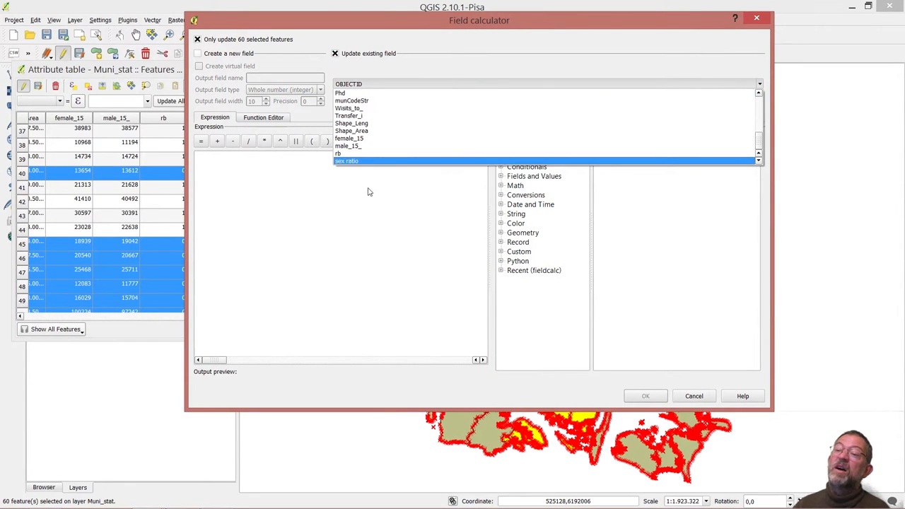
left_click(336, 153)
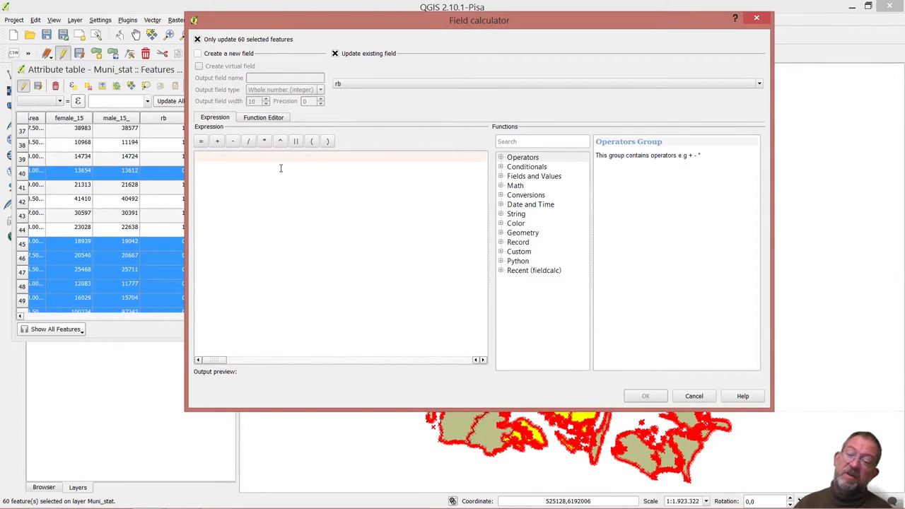
type("0")
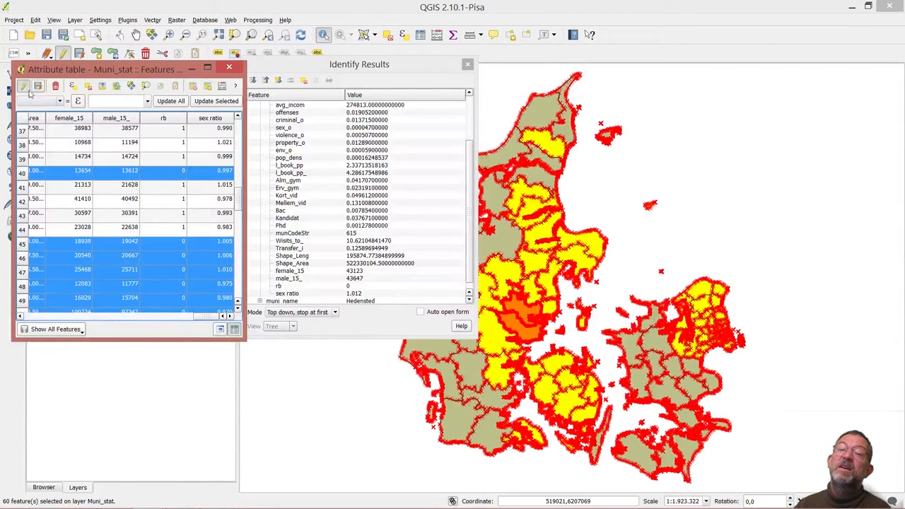
left_click(23, 86)
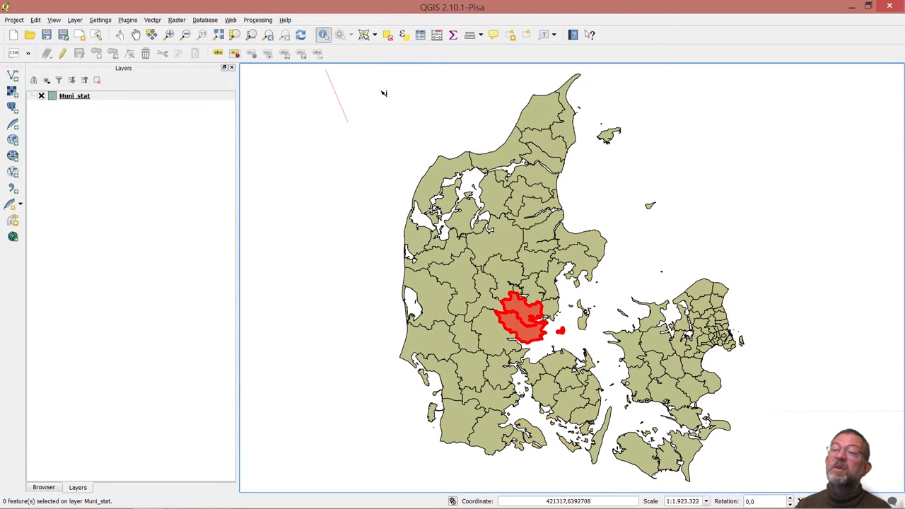
mouse_move(111, 96)
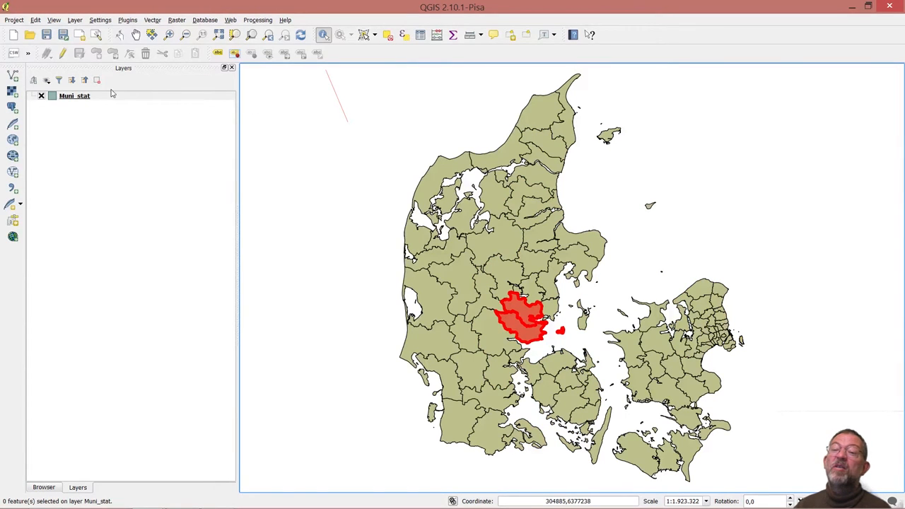
- Choose an action from the Muni_stat layer's context menu to export its data
right_click(74, 96)
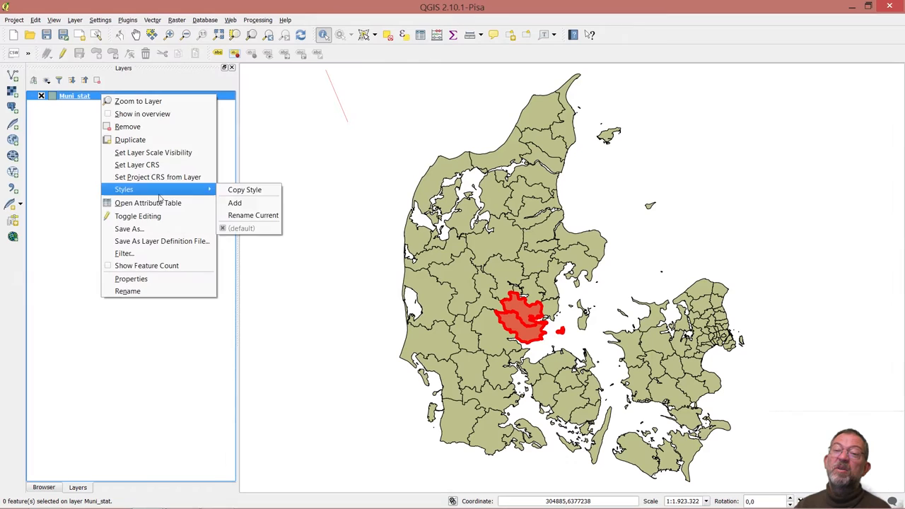
left_click(147, 203)
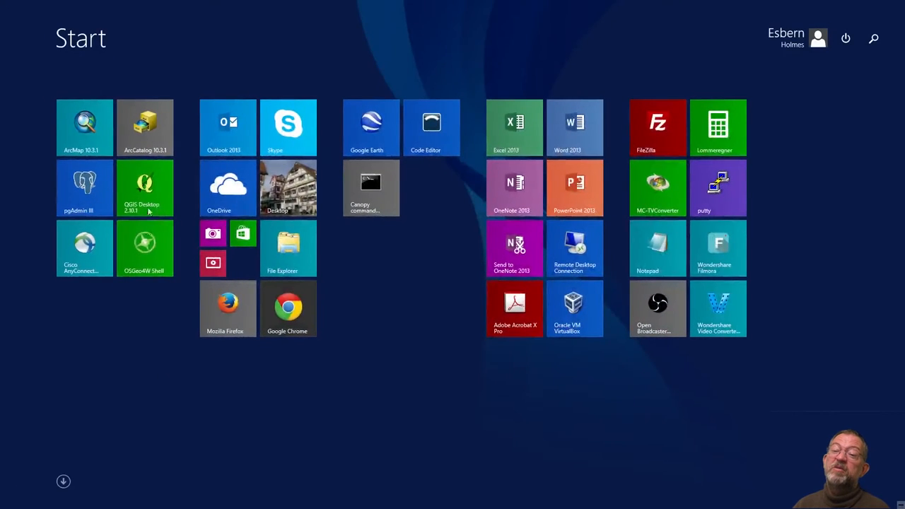
mouse_move(374, 227)
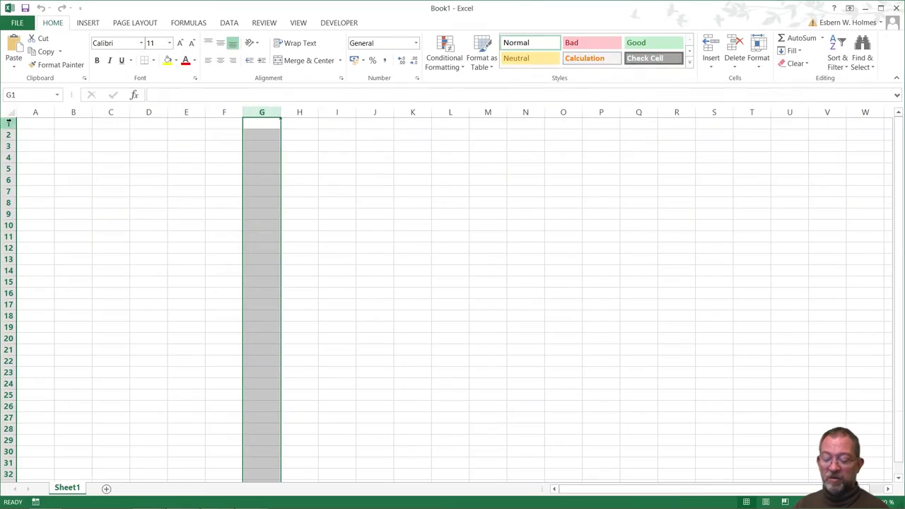
- Paste the municipality statistics into Sheet1 and check the Bac, Kandidat and Phd columns
left_click(36, 124)
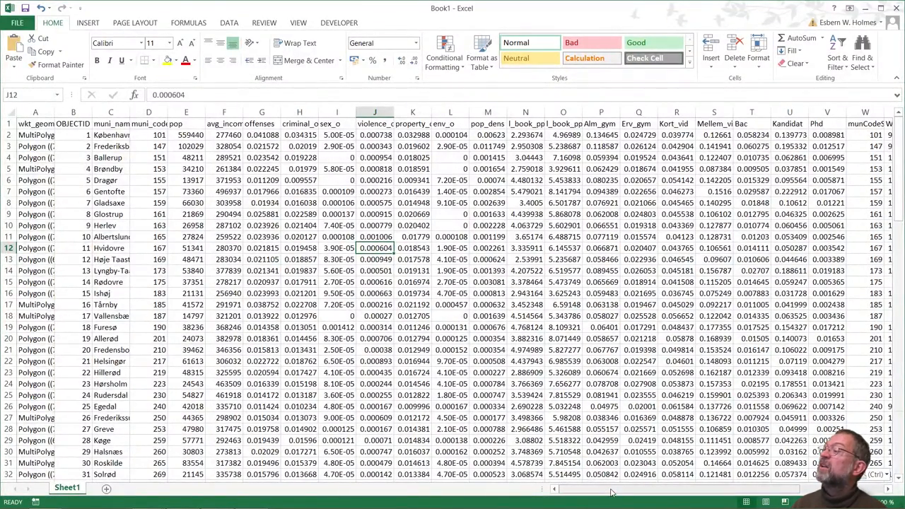
scroll("right", 3)
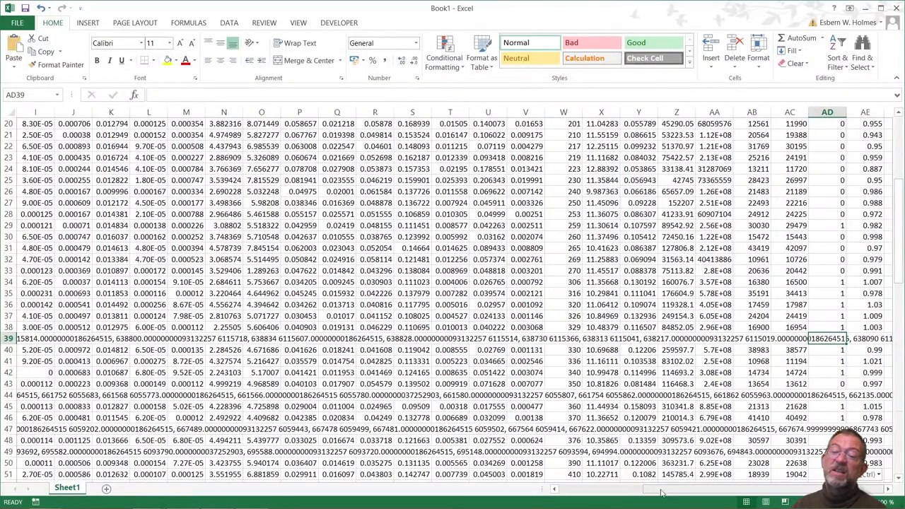
scroll("left", 3)
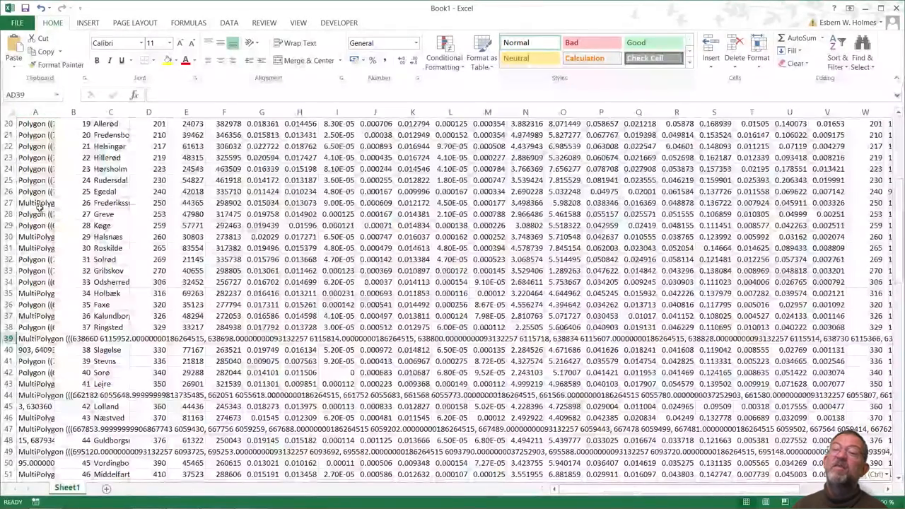
- Delete the geometry column A so the table starts with OBJECTID
left_click(35, 203)
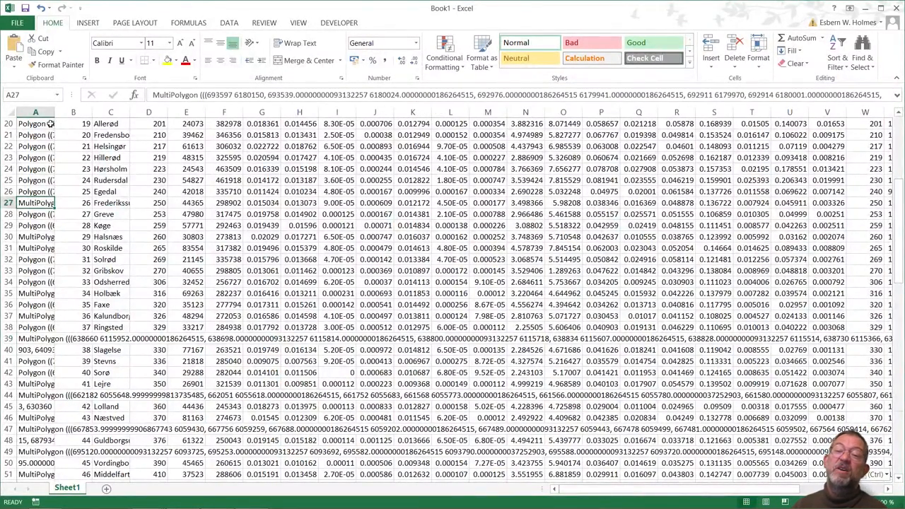
right_click(36, 124)
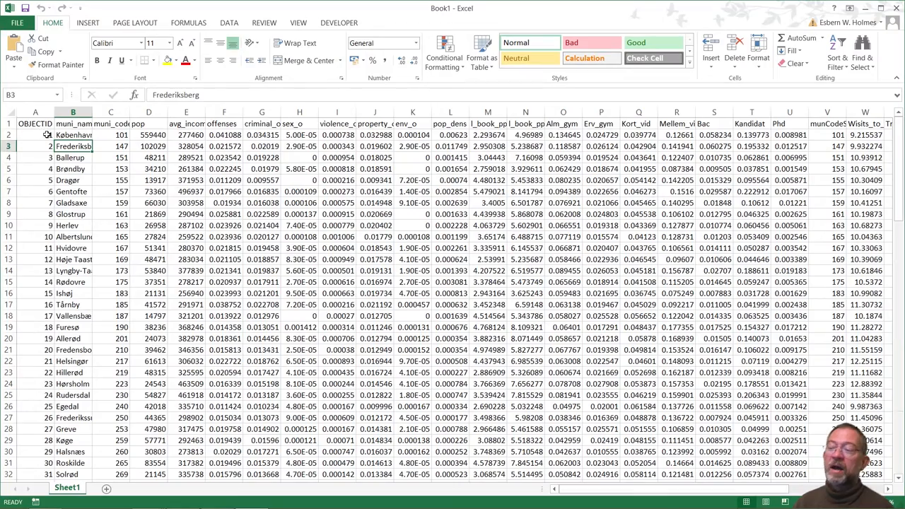
left_click(34, 123)
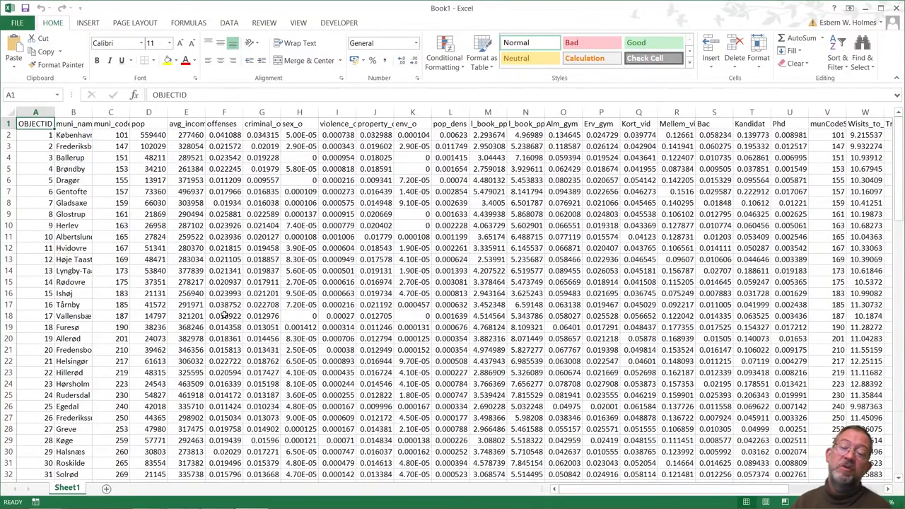
mouse_move(294, 323)
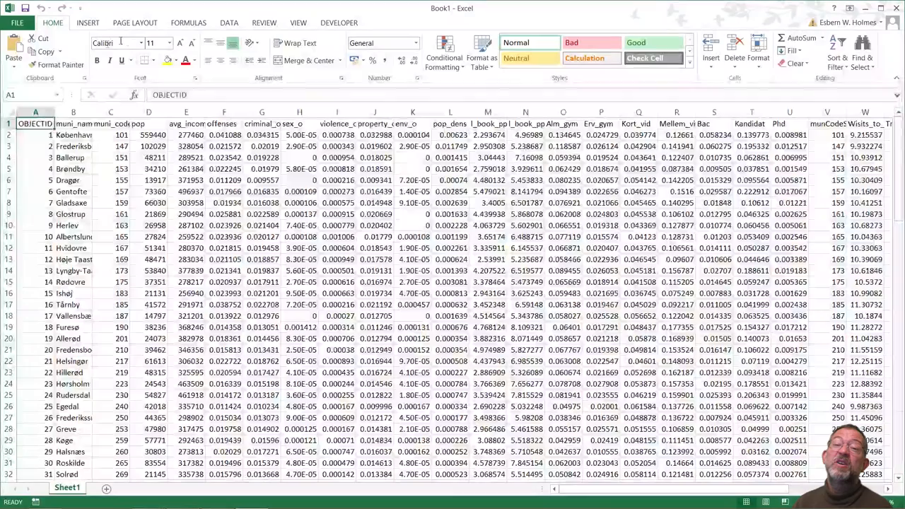
- Insert a PivotTable from the municipality table onto a new worksheet
left_click(88, 22)
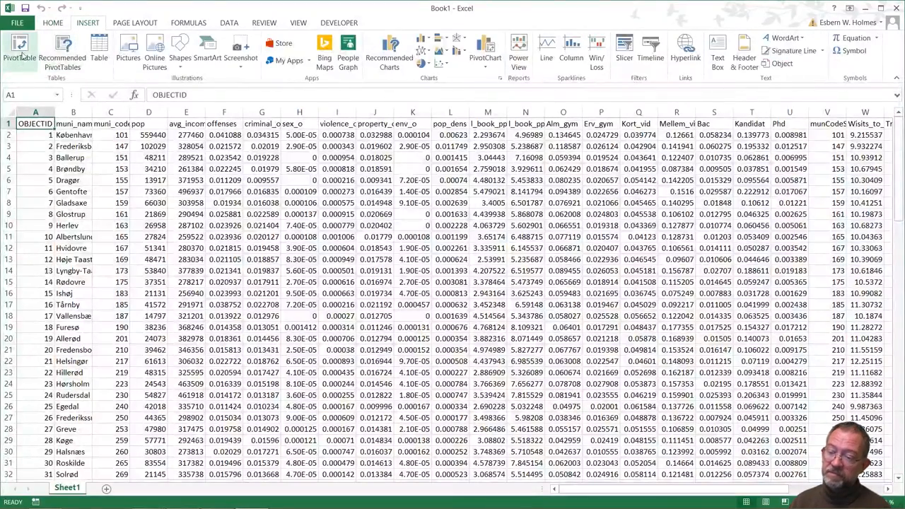
left_click(20, 50)
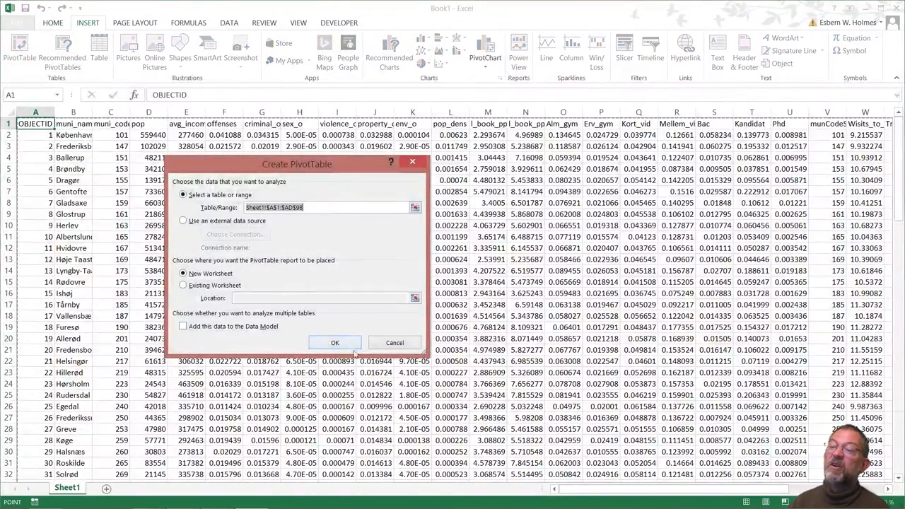
mouse_move(342, 198)
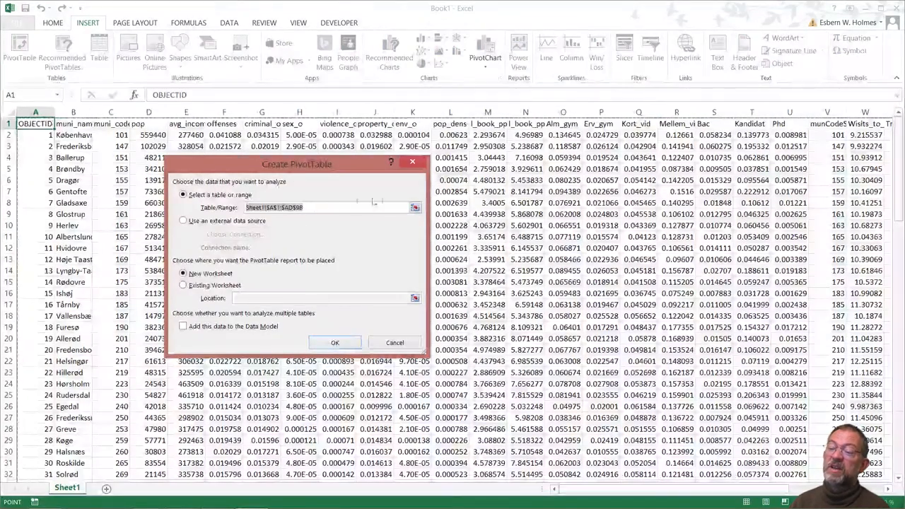
left_click(335, 344)
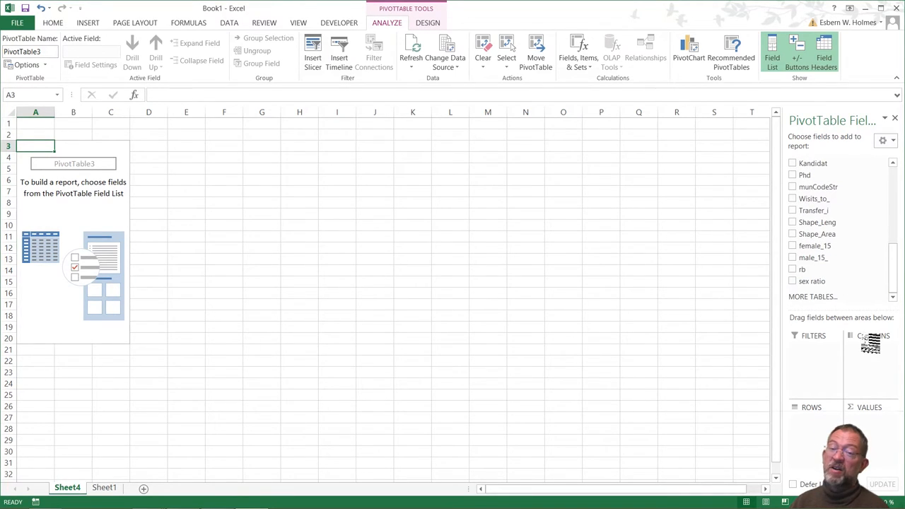
- Put rb in the pivot columns and Transfer_i in the values area
left_click(792, 269)
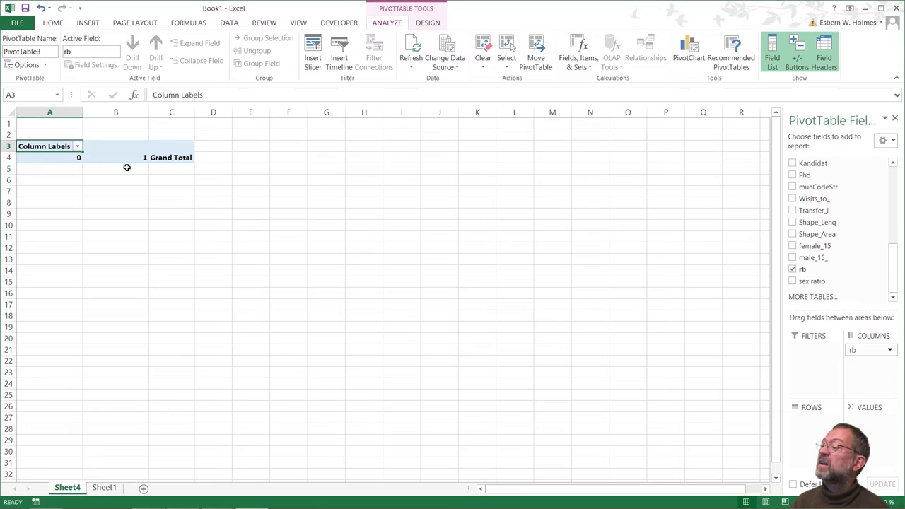
mouse_move(668, 181)
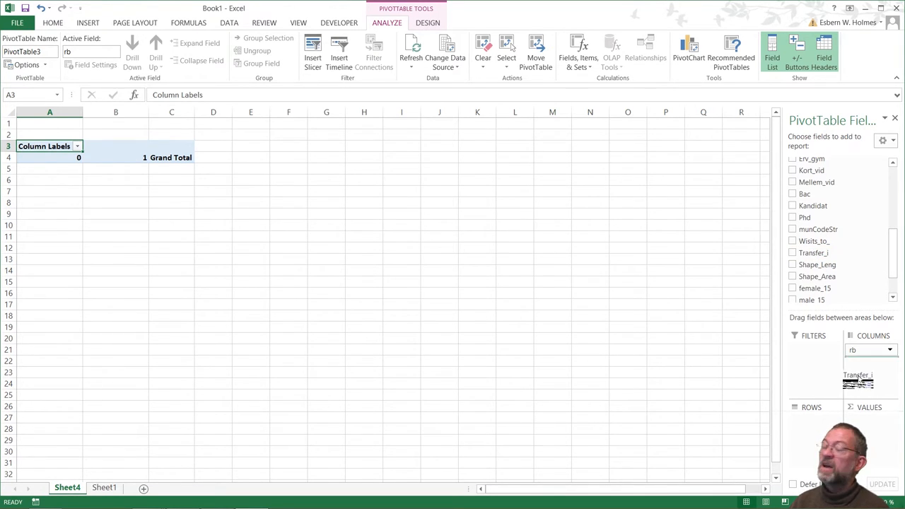
left_click(792, 251)
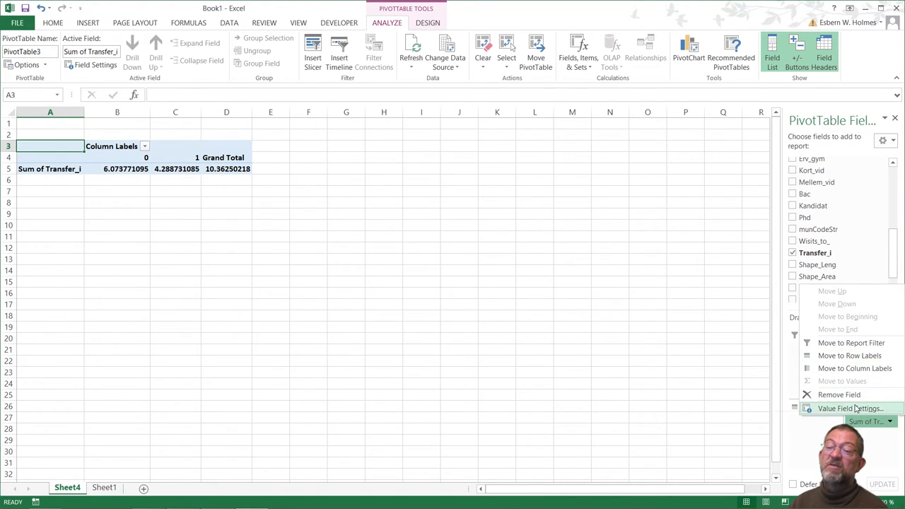
- Change Transfer_i's value field summary from Sum to Average
left_click(850, 407)
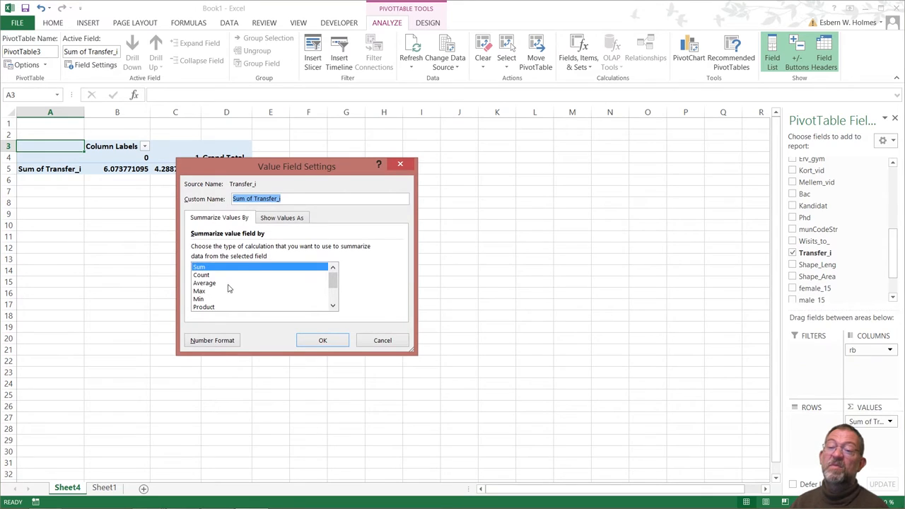
left_click(323, 339)
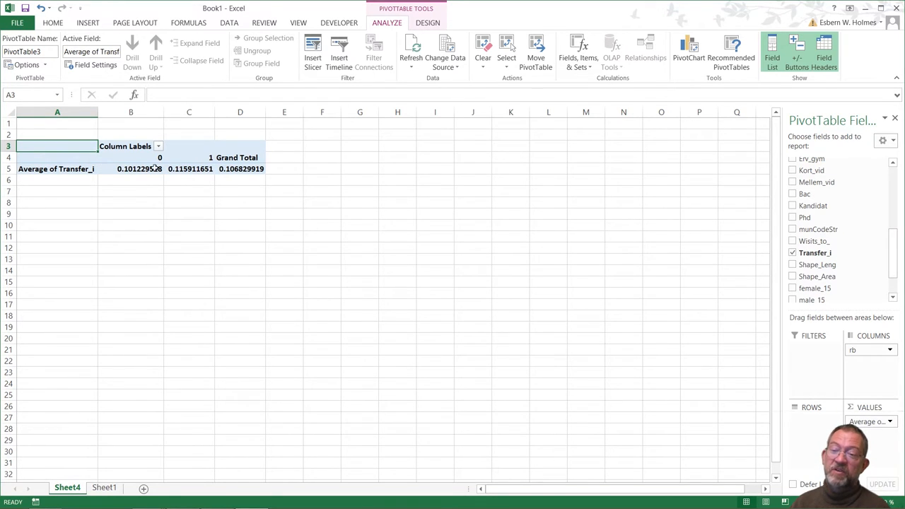
mouse_move(190, 168)
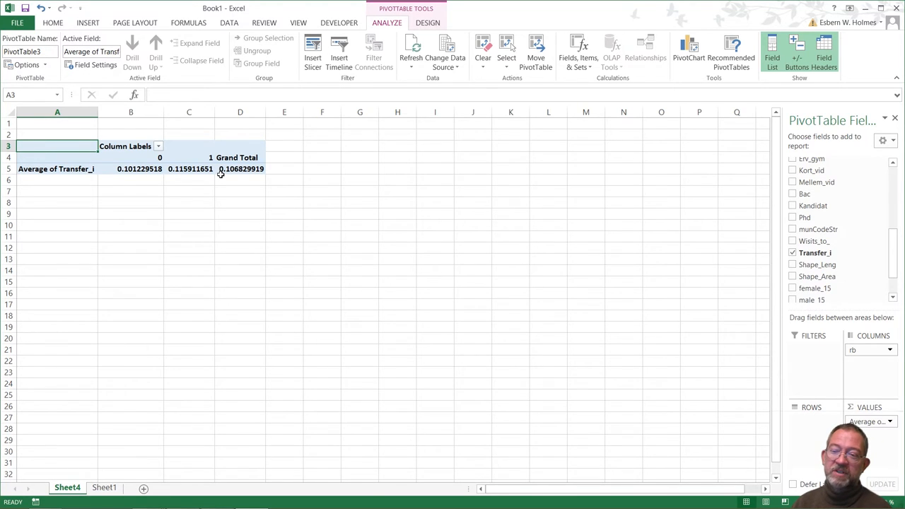
mouse_move(164, 181)
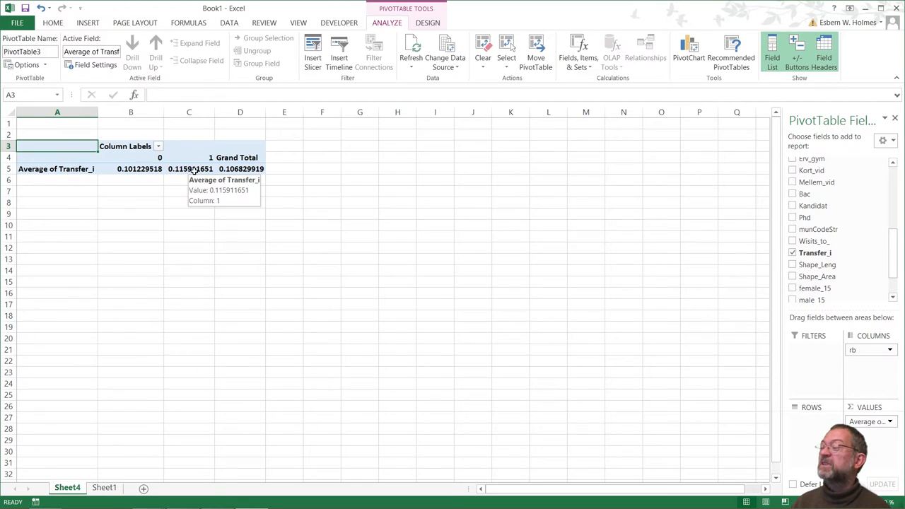
mouse_move(805, 226)
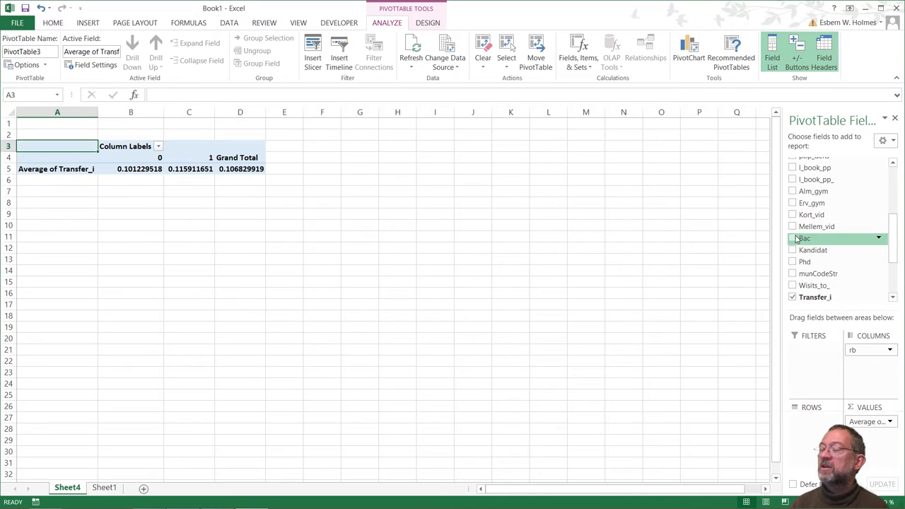
mouse_move(792, 239)
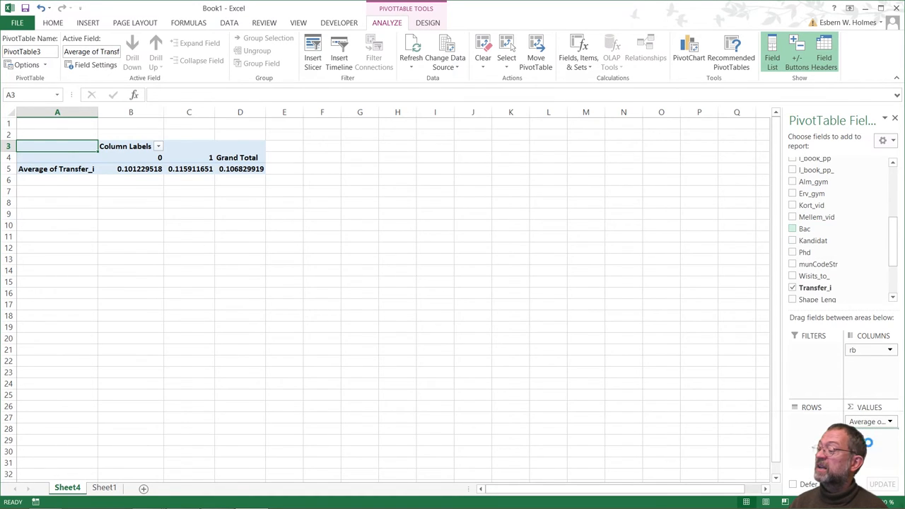
- Add Bac to the pivot values and summarize it by Average
left_click(792, 229)
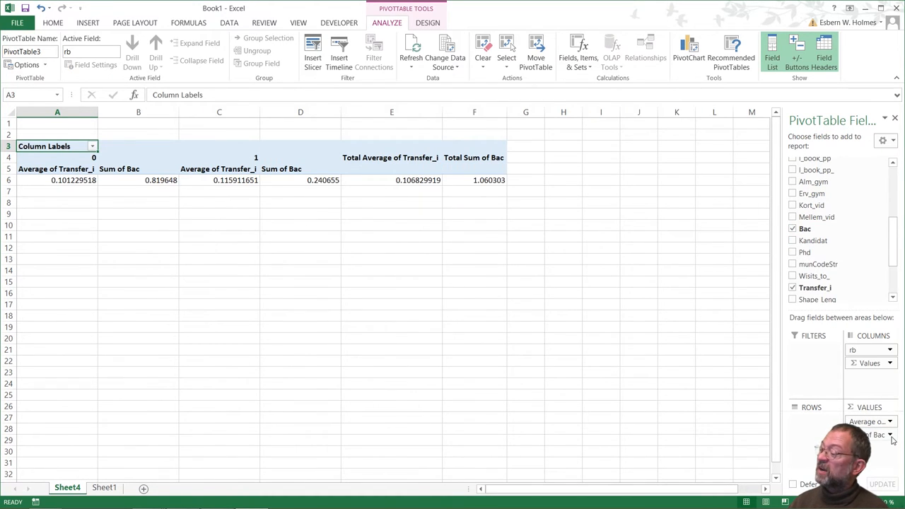
left_click(889, 436)
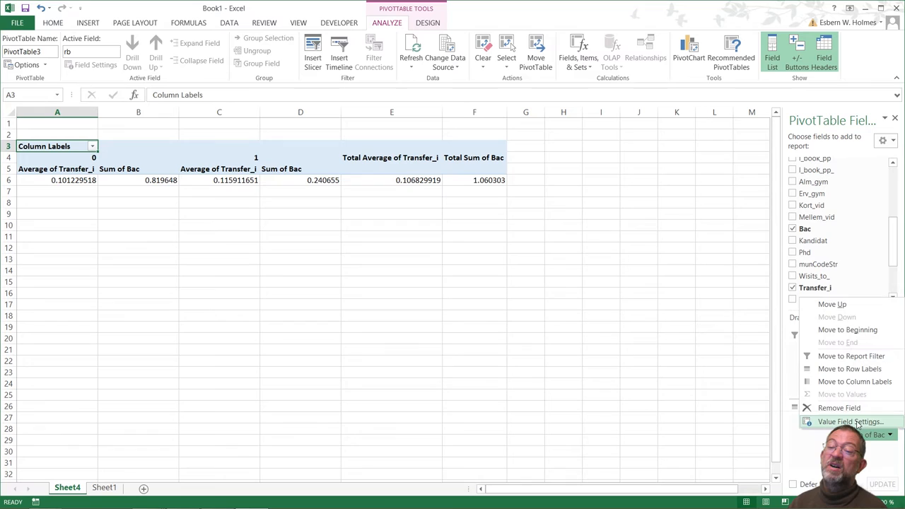
left_click(850, 422)
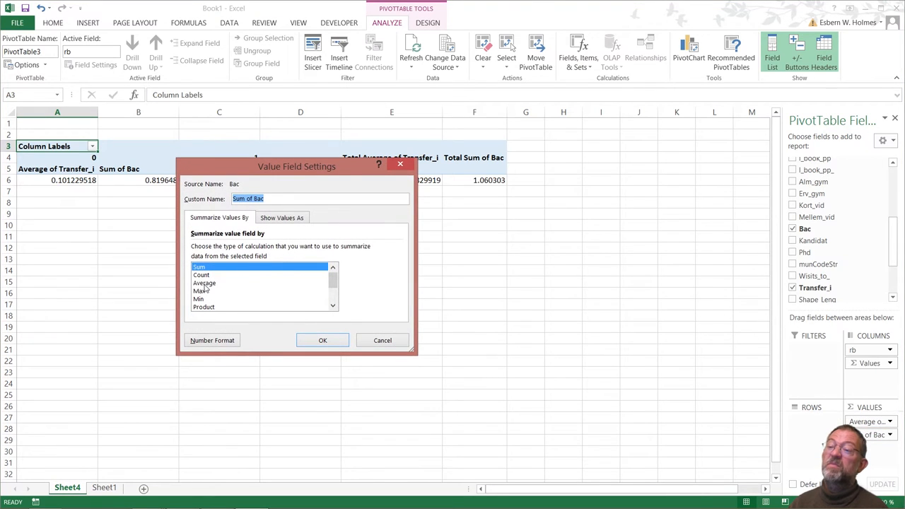
left_click(323, 339)
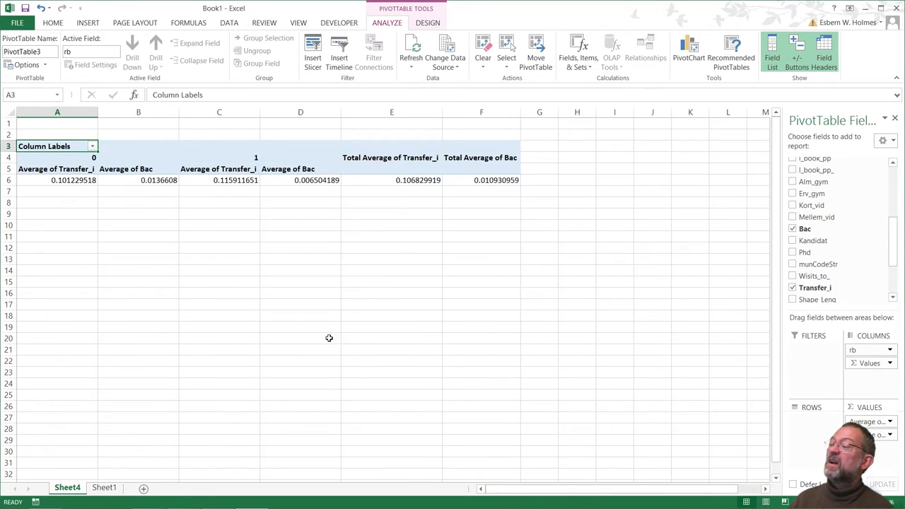
mouse_move(784, 373)
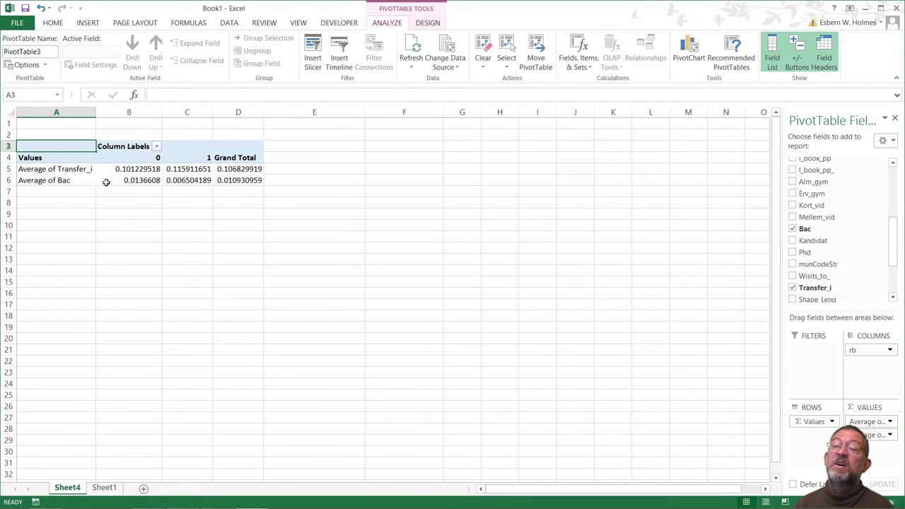
mouse_move(130, 187)
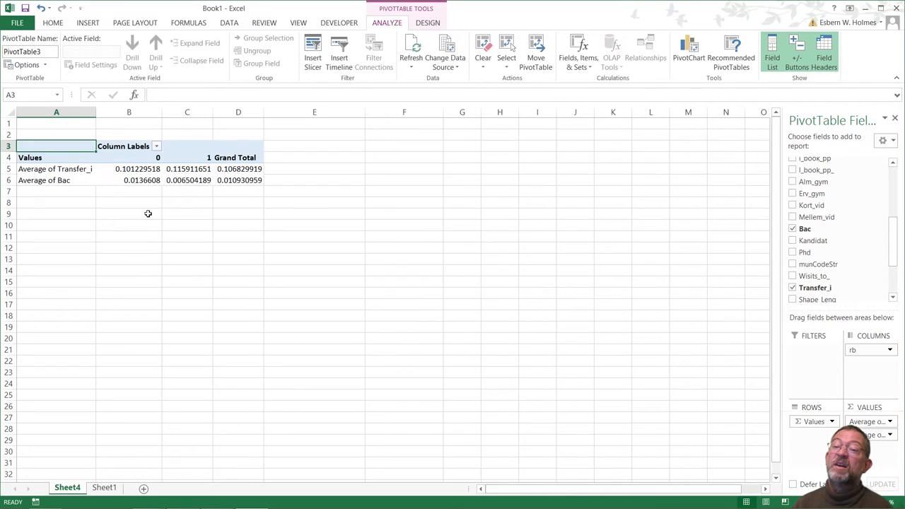
mouse_move(134, 198)
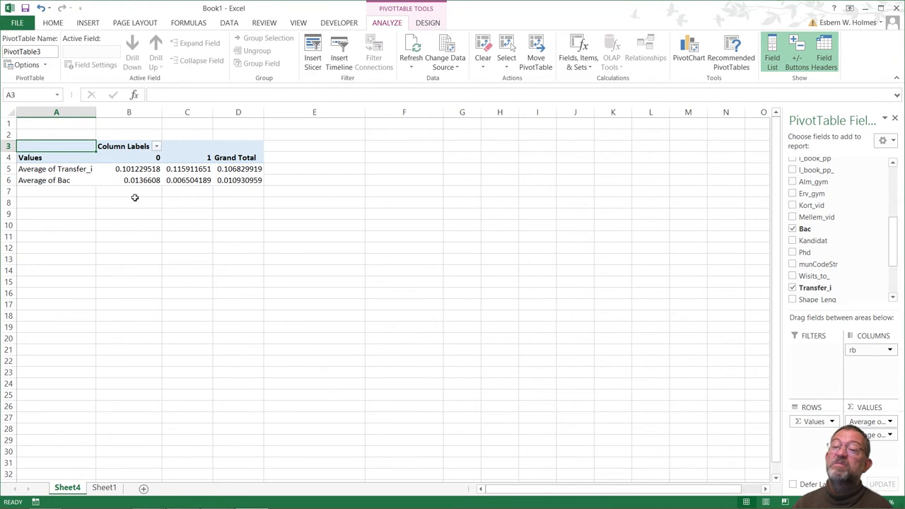
mouse_move(141, 186)
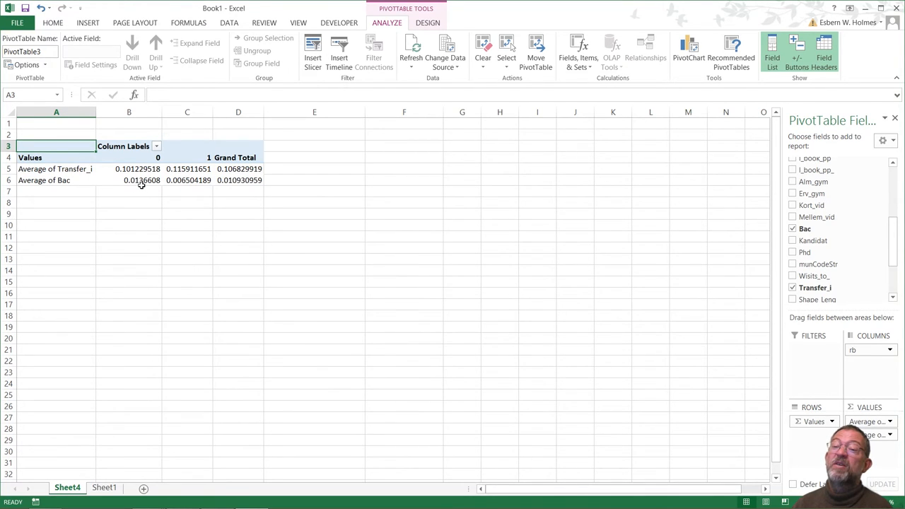
mouse_move(139, 184)
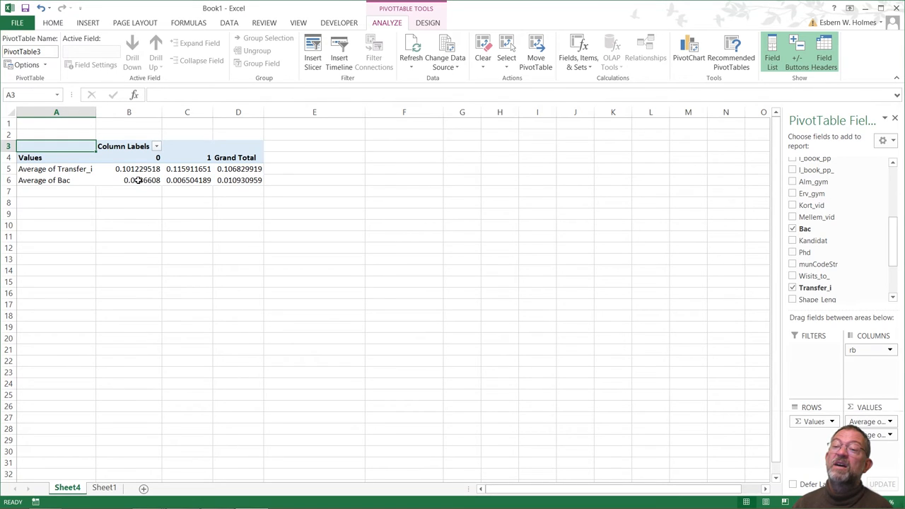
mouse_move(139, 181)
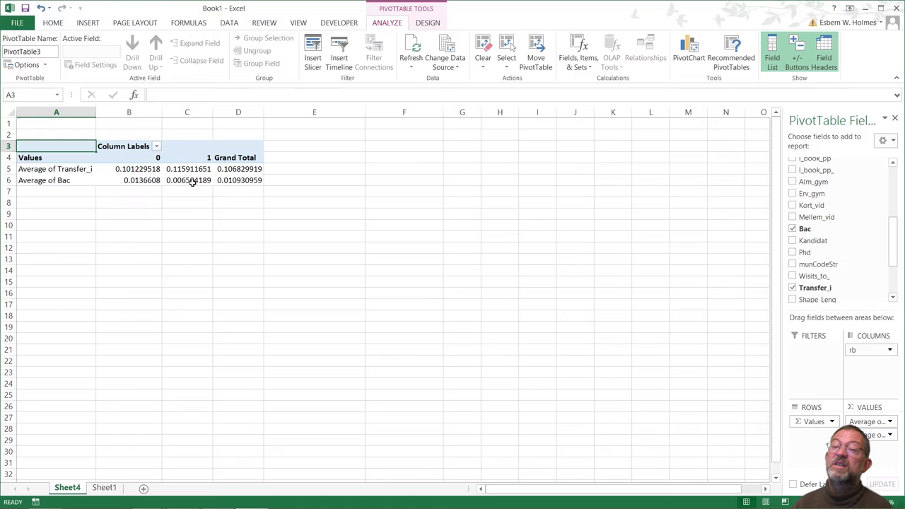
mouse_move(188, 181)
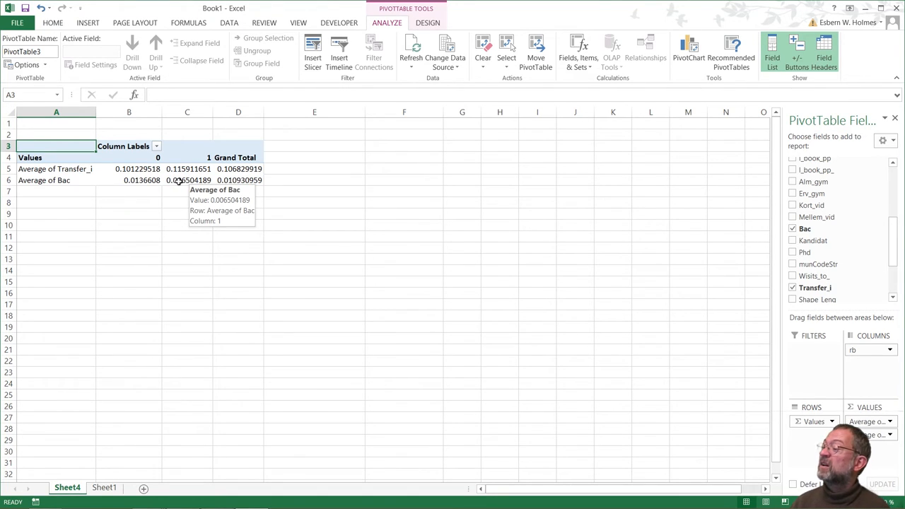
mouse_move(743, 258)
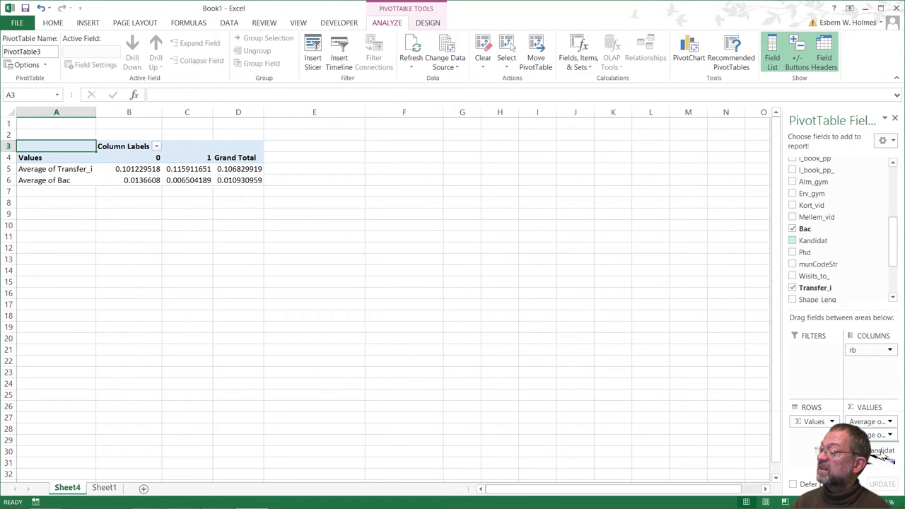
- Add Kandidat to the pivot values and summarize it by Average
left_click(792, 240)
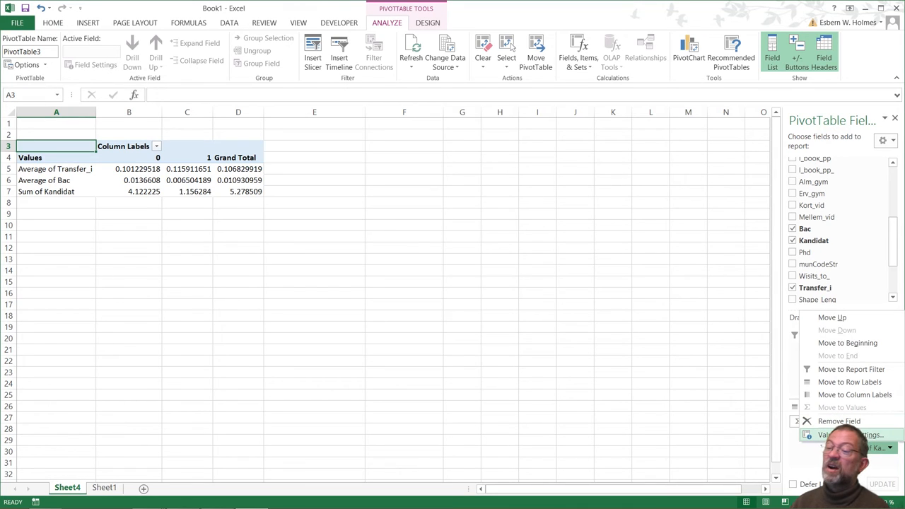
left_click(834, 435)
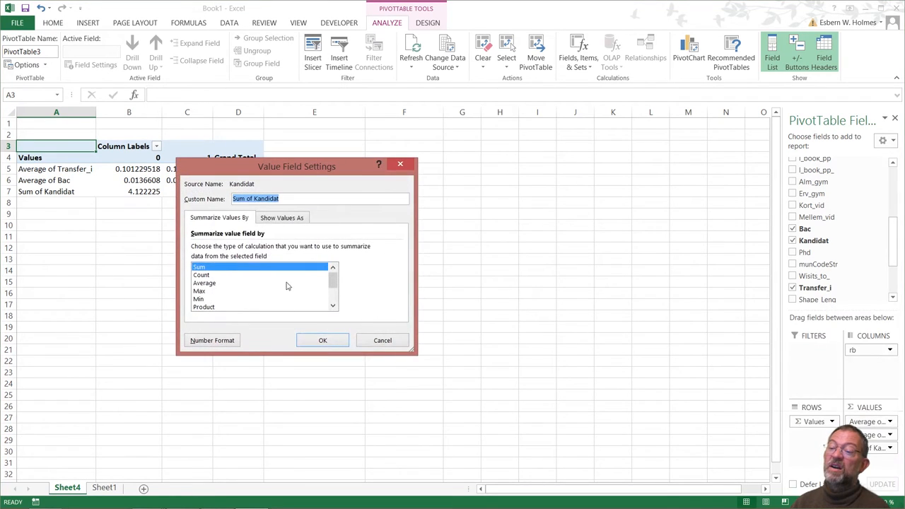
left_click(203, 283)
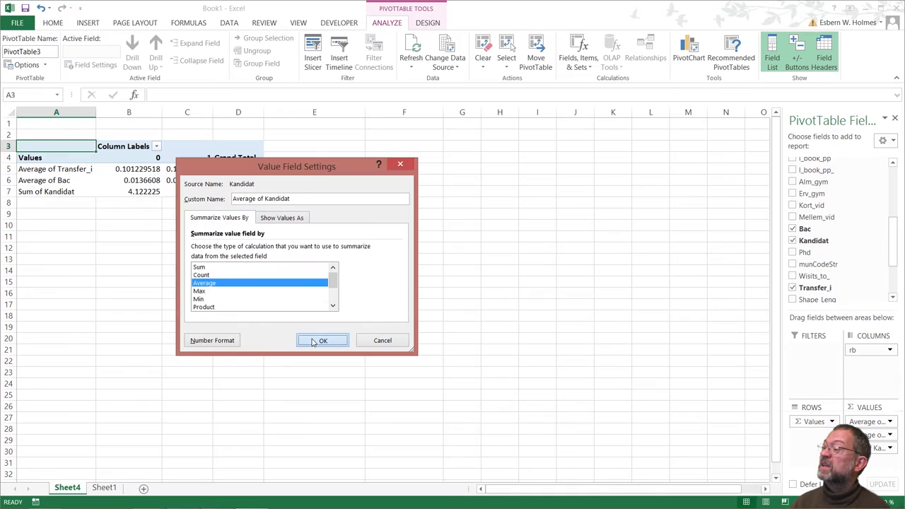
left_click(323, 340)
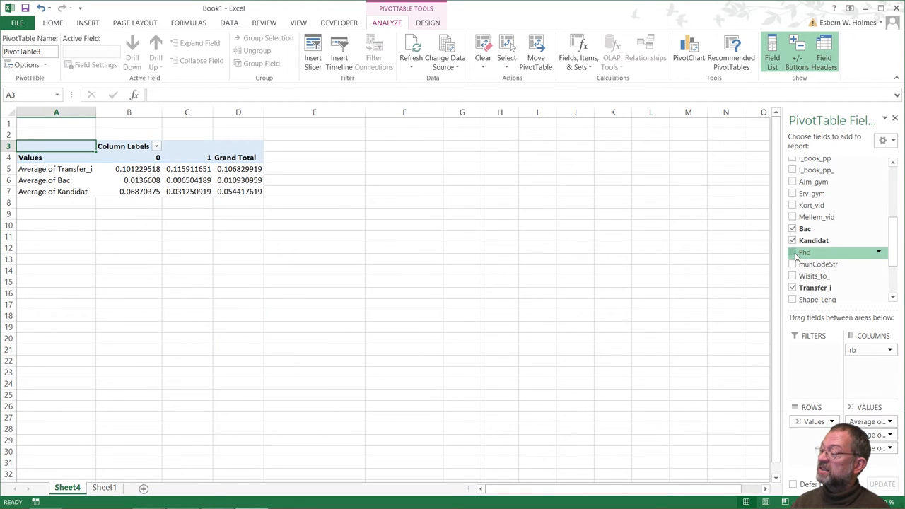
- Add Phd to the pivot values and summarize it by Average
left_click(792, 252)
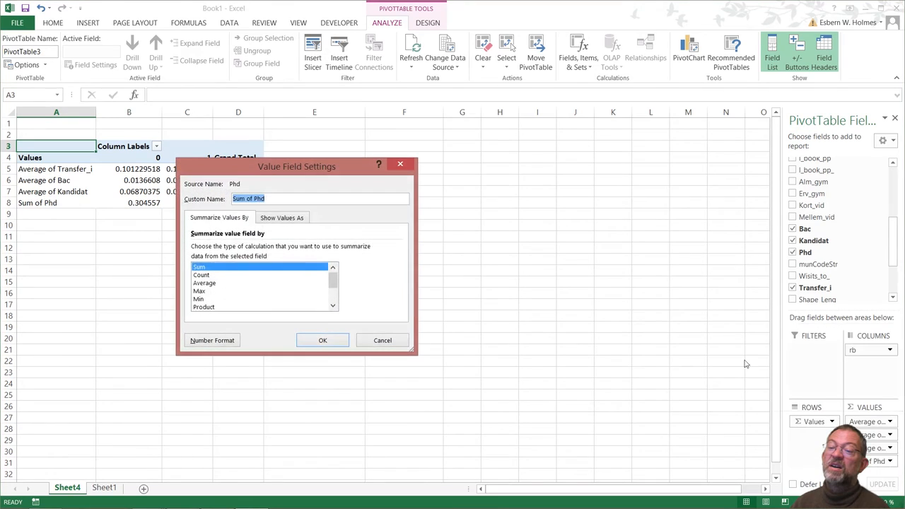
left_click(204, 283)
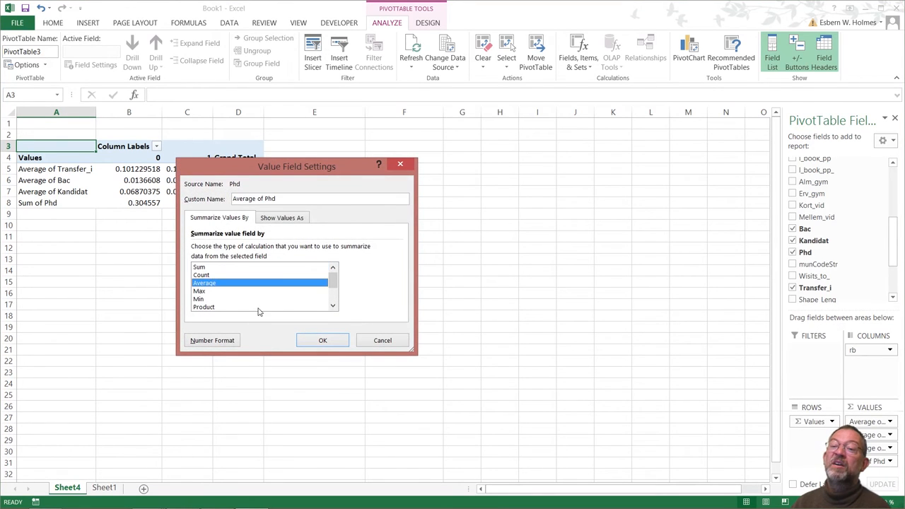
left_click(322, 339)
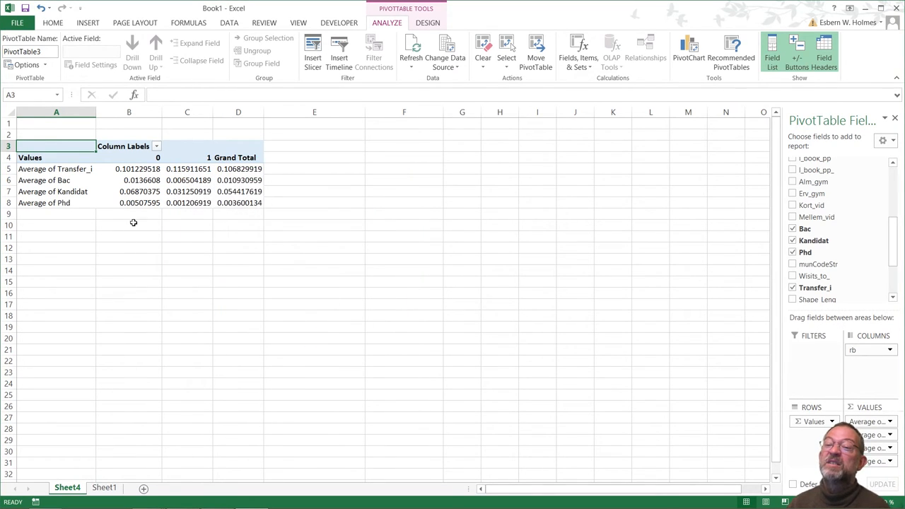
mouse_move(139, 204)
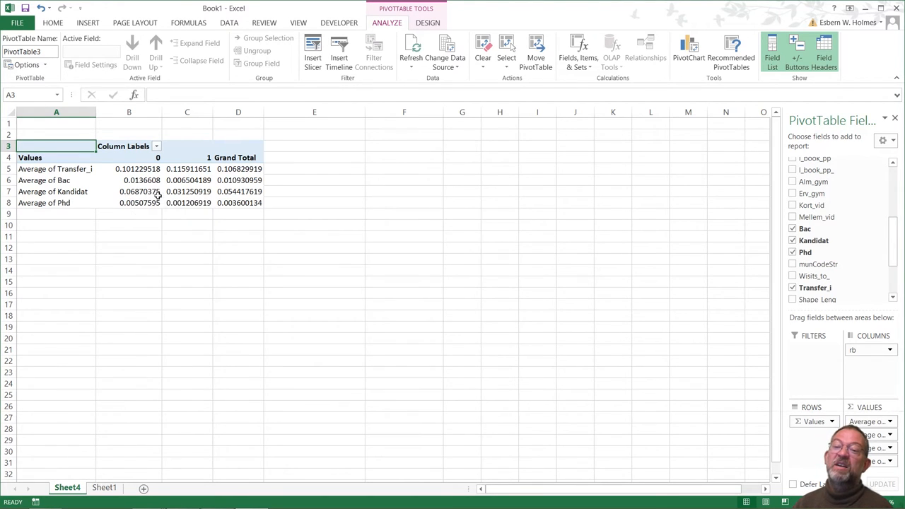
mouse_move(139, 192)
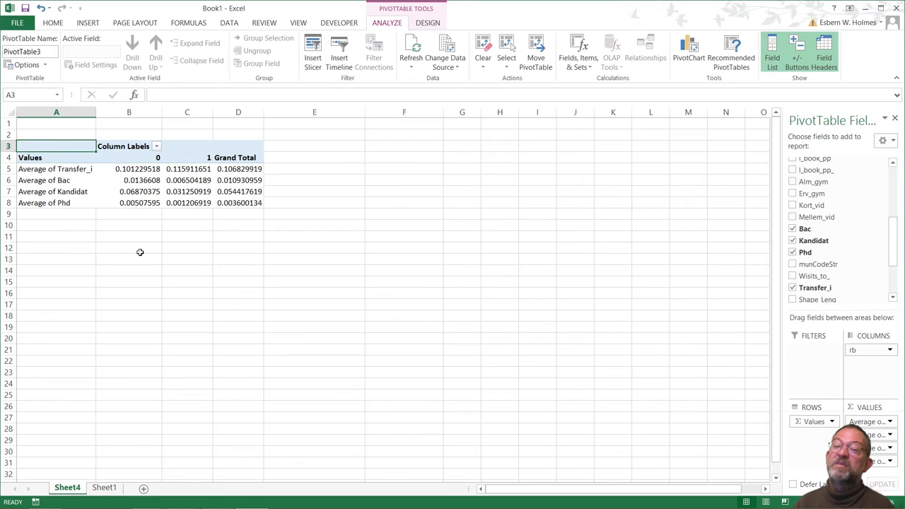
mouse_move(139, 205)
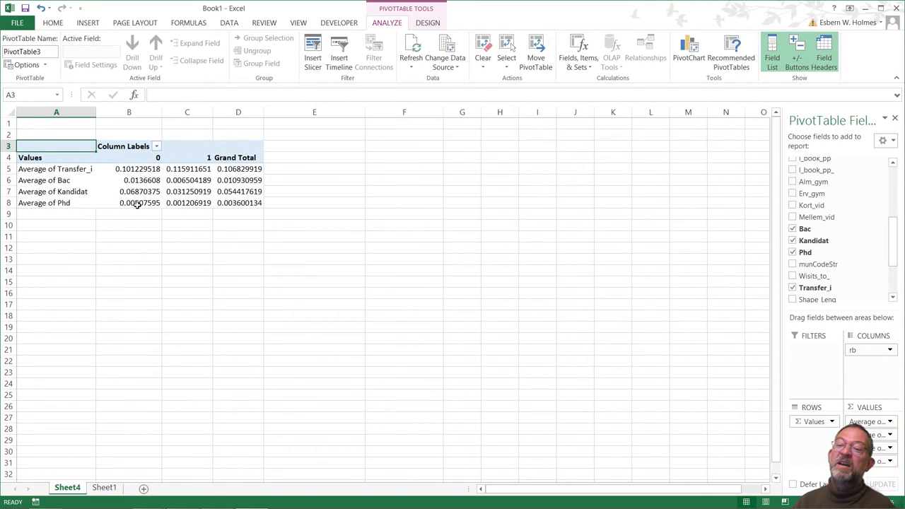
mouse_move(138, 203)
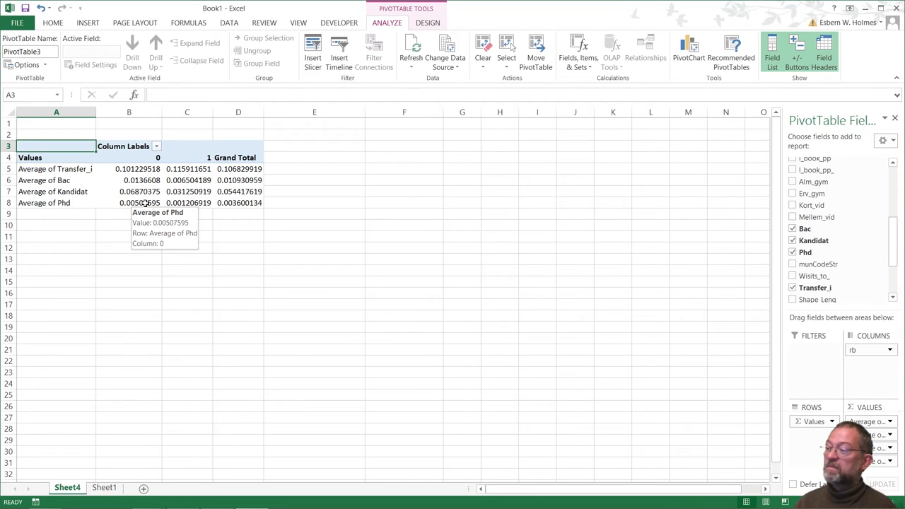
mouse_move(235, 209)
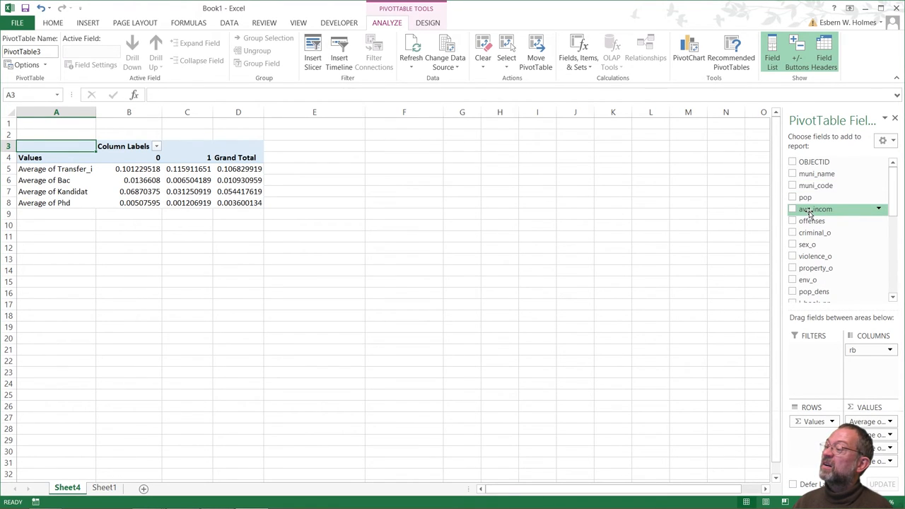
- Add avg_incom to the pivot values as an Average and select the pivot table's values
left_click(792, 209)
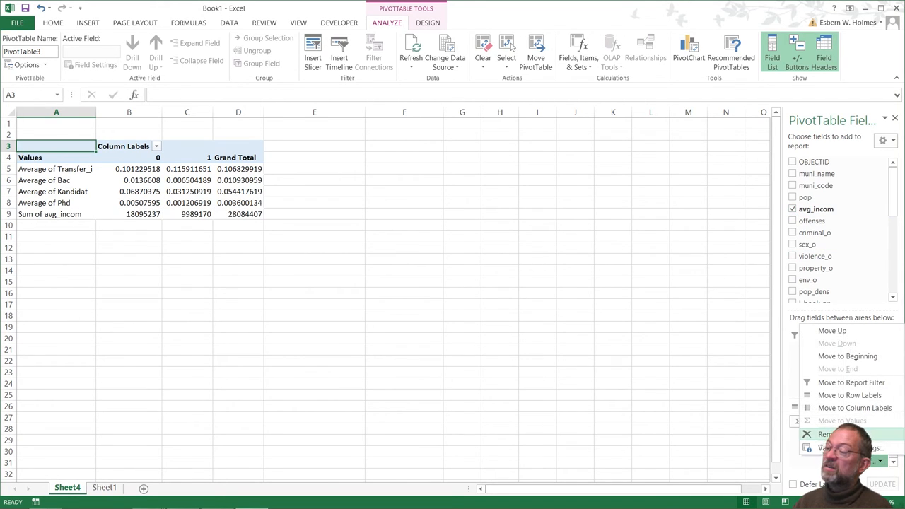
left_click(849, 447)
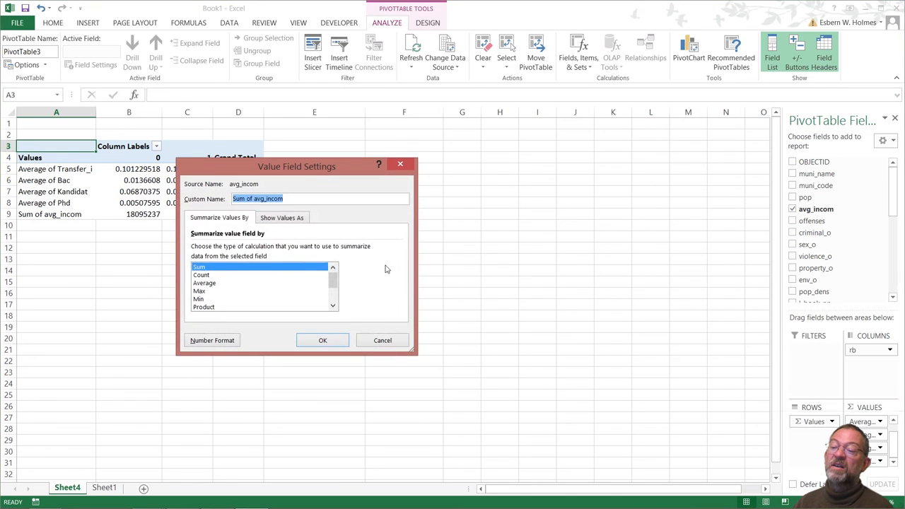
left_click(203, 282)
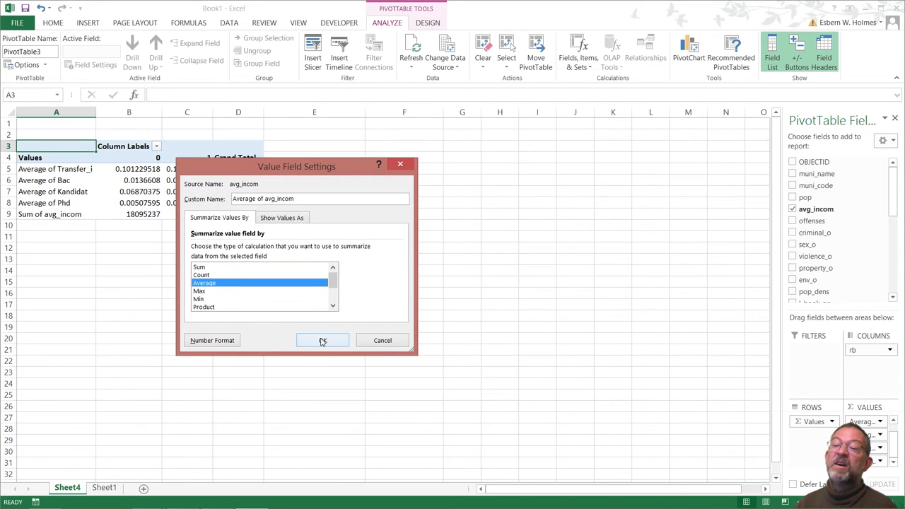
left_click(323, 340)
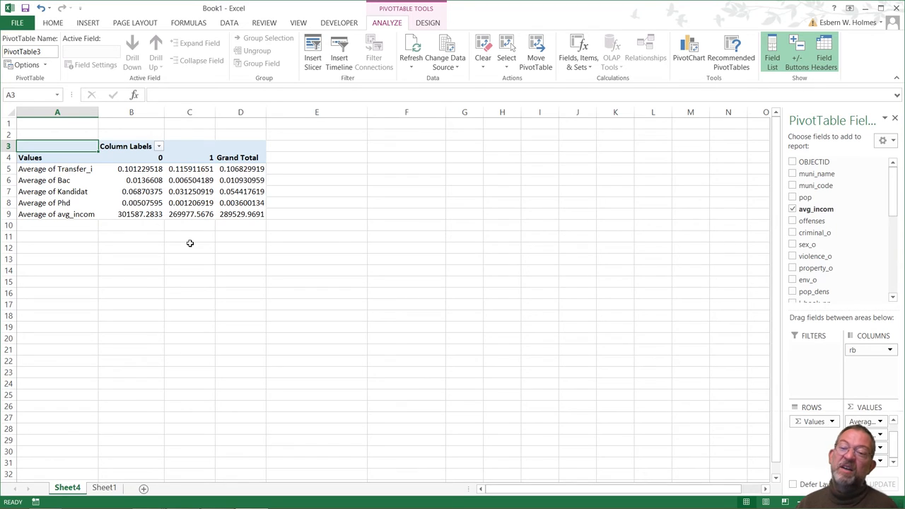
mouse_move(173, 218)
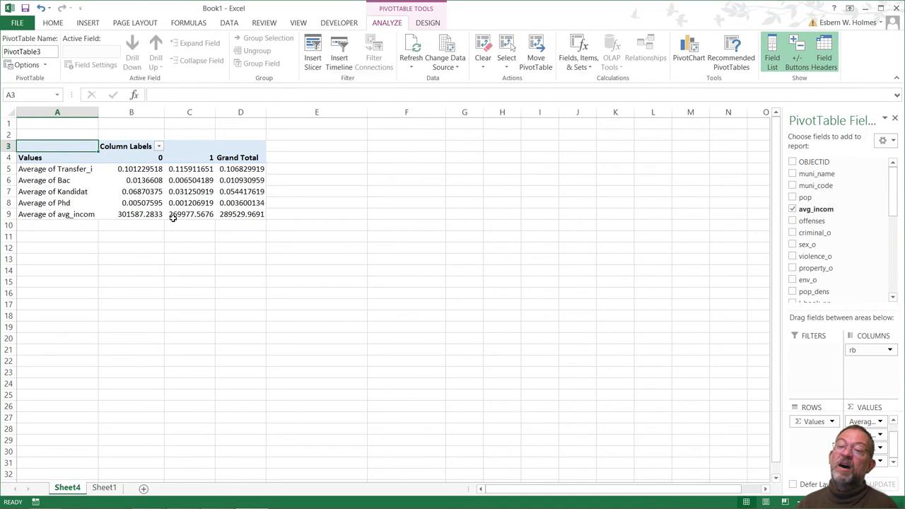
mouse_move(140, 214)
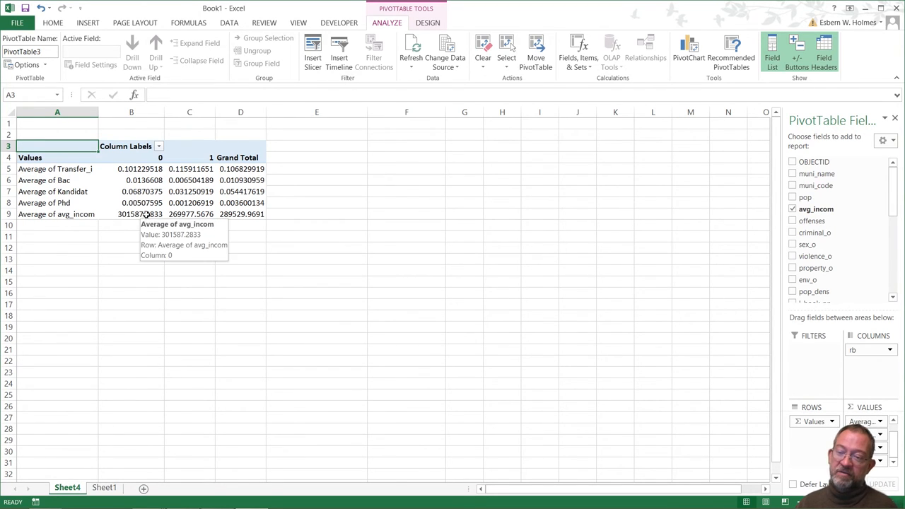
mouse_move(191, 215)
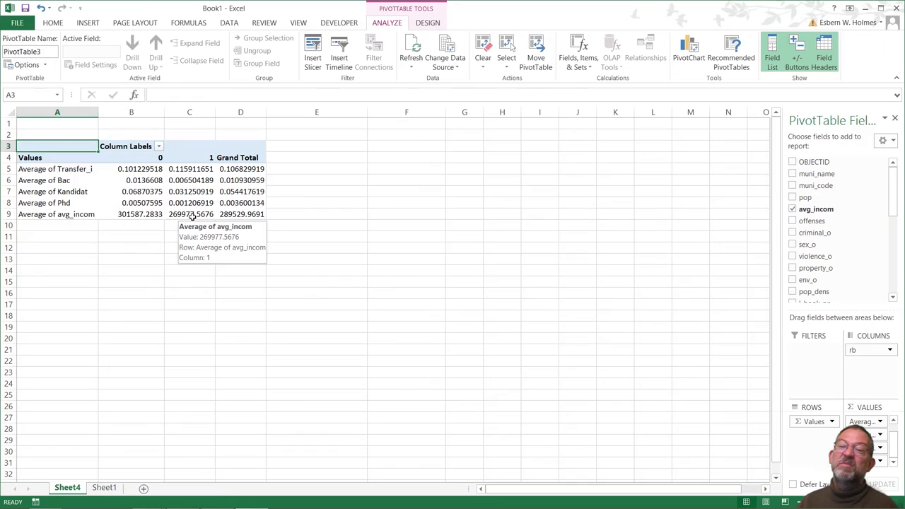
mouse_move(136, 181)
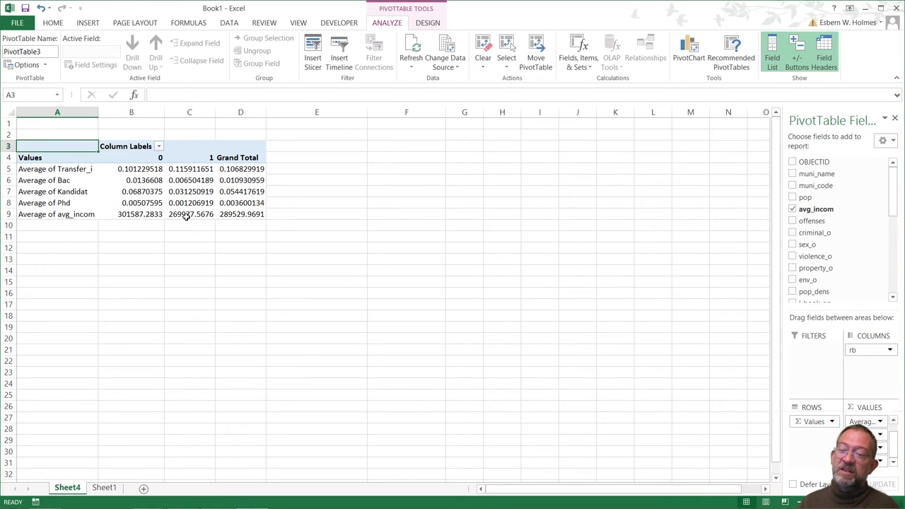
mouse_move(203, 220)
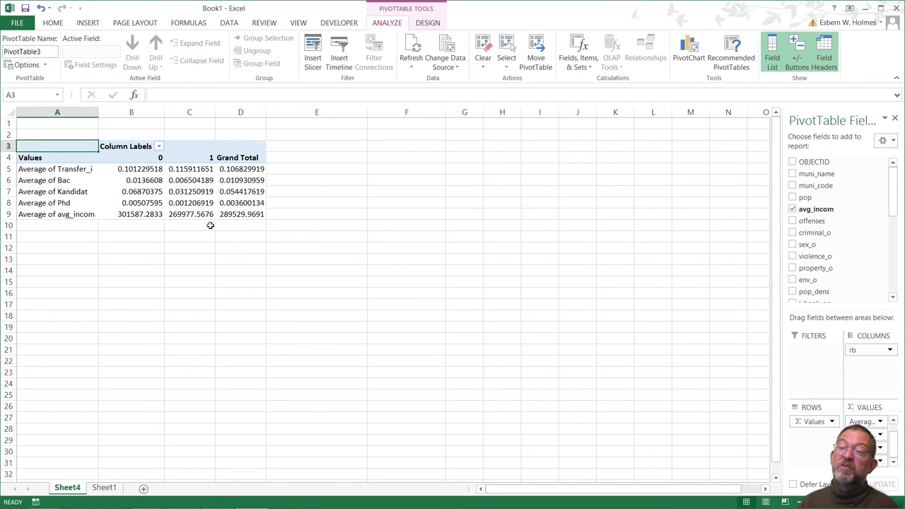
left_click(189, 213)
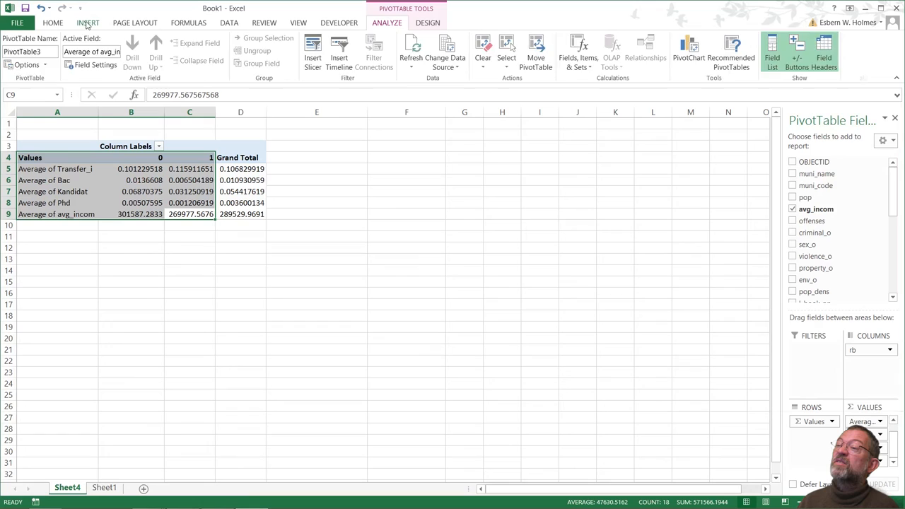
- Insert a PivotChart from the selected pivot table values
left_click(88, 23)
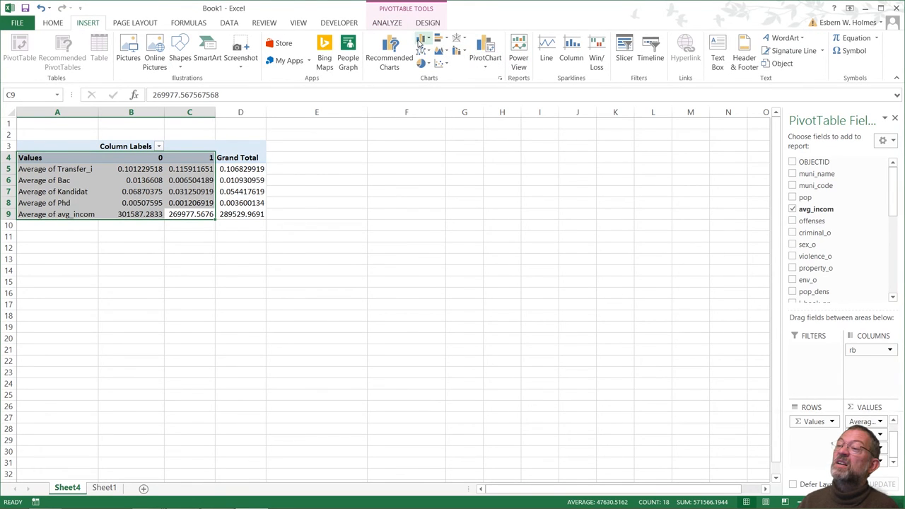
left_click(423, 39)
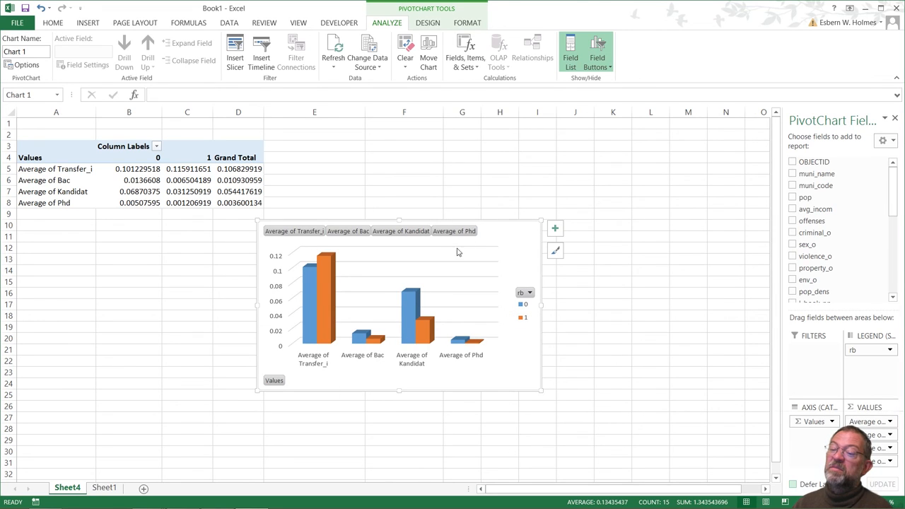
mouse_move(311, 343)
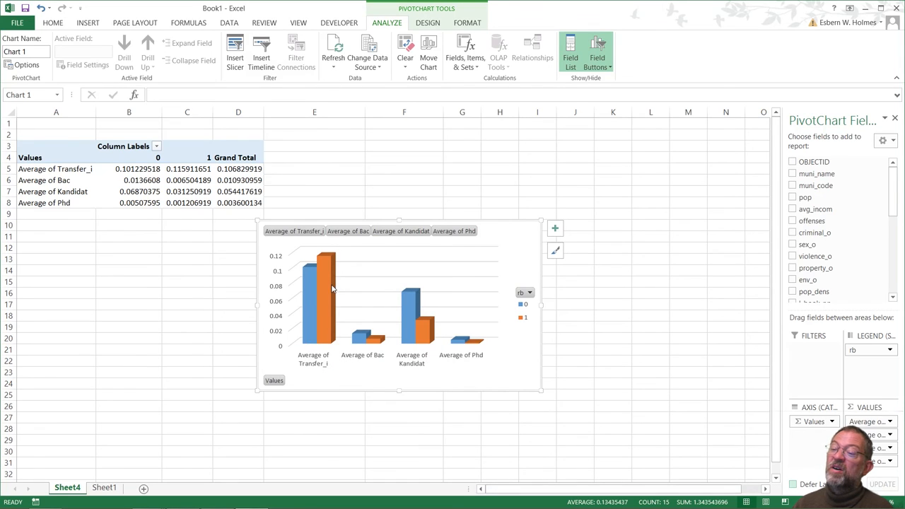
mouse_move(331, 240)
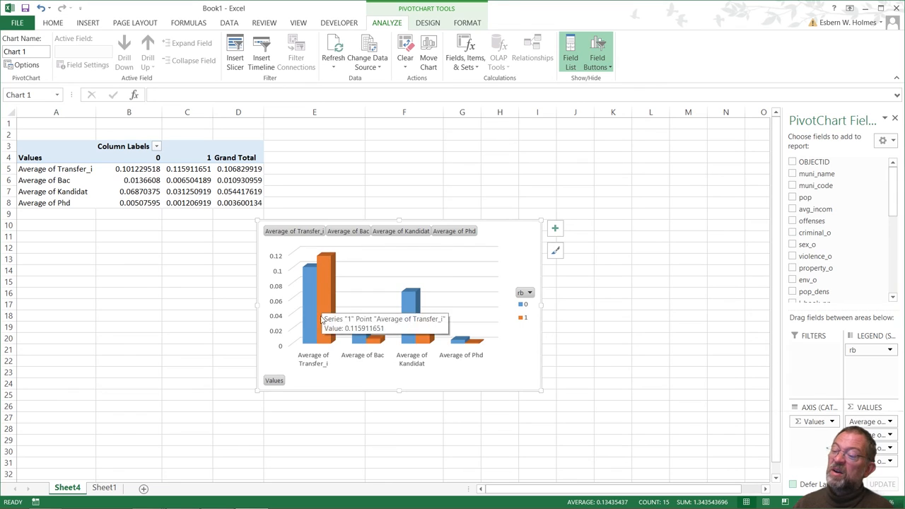
mouse_move(393, 355)
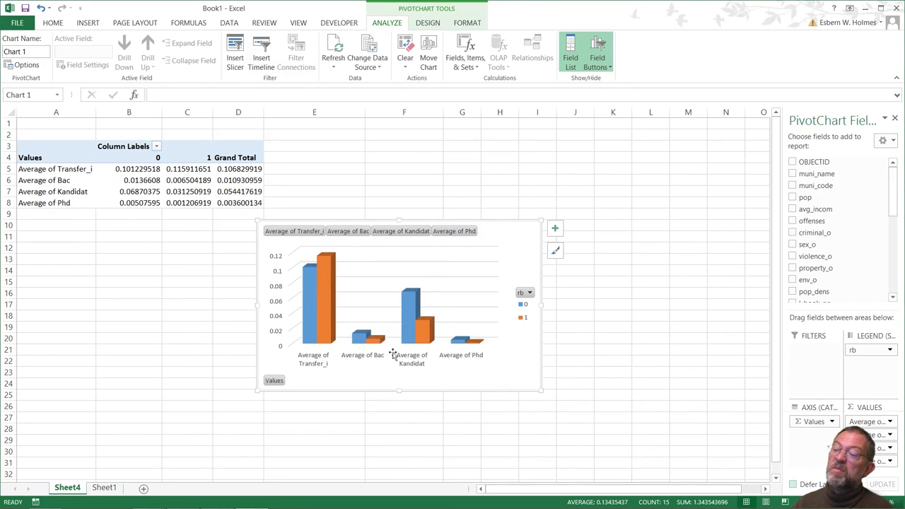
mouse_move(382, 355)
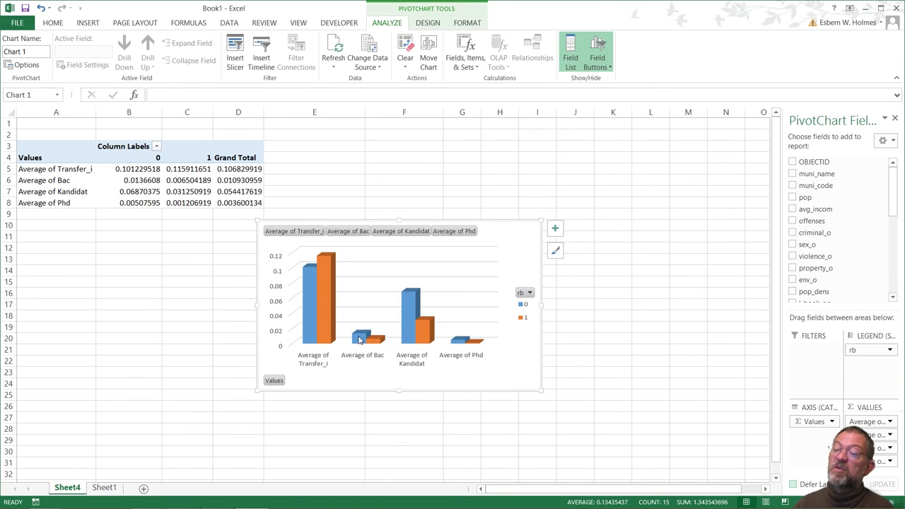
mouse_move(377, 345)
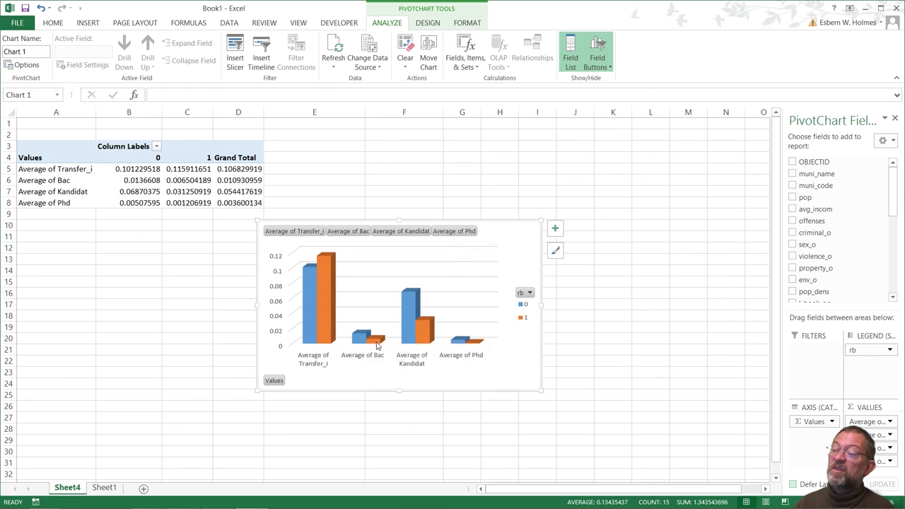
mouse_move(399, 311)
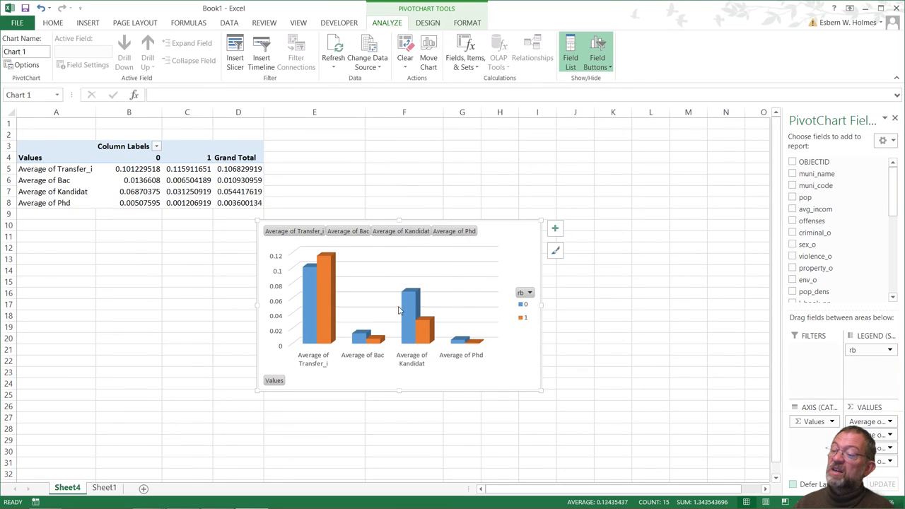
mouse_move(474, 345)
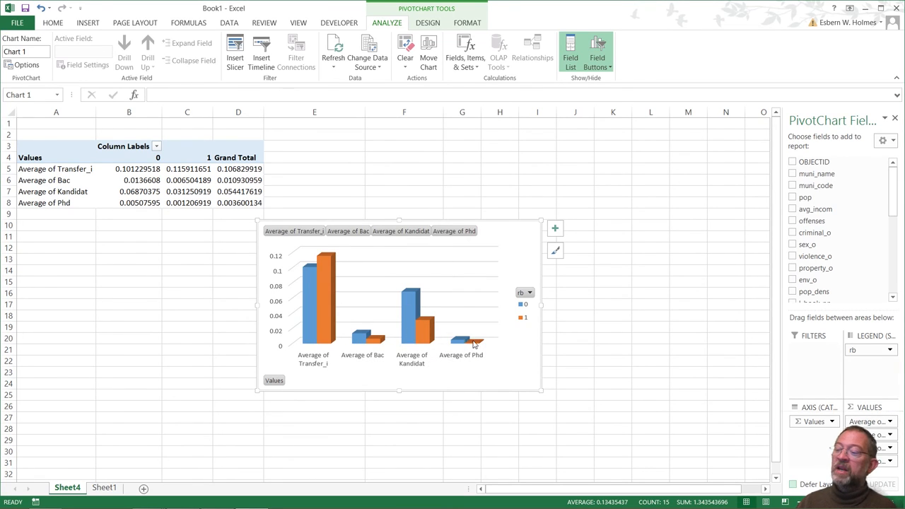
mouse_move(453, 347)
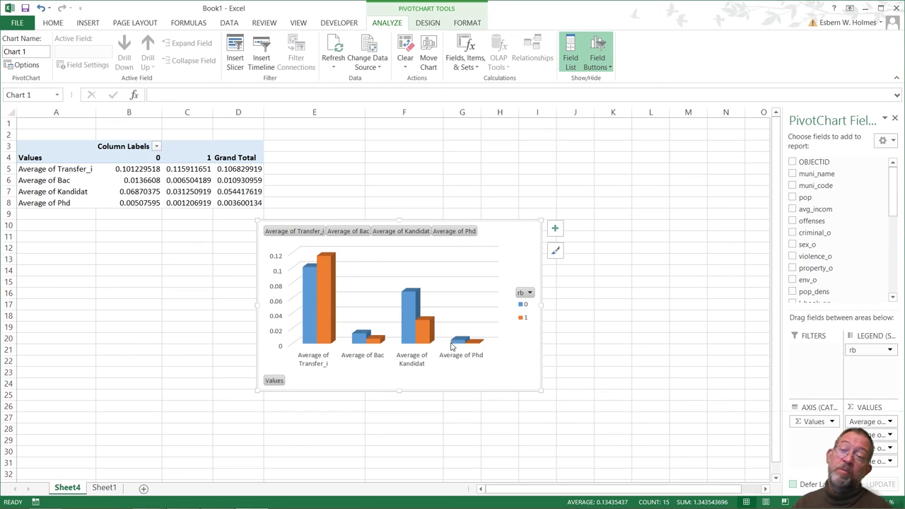
mouse_move(471, 334)
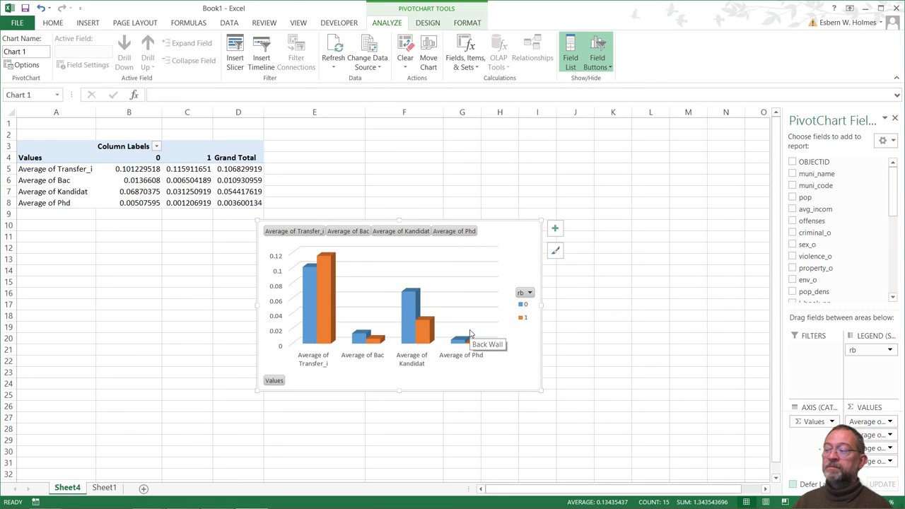
mouse_move(560, 374)
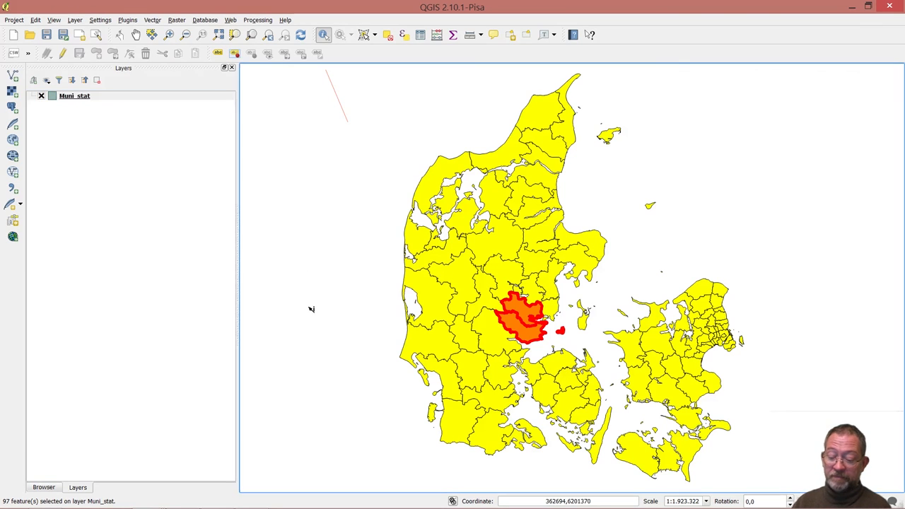
- Switch from QGIS back to the Book1 Excel workbook via the window switcher
key("alt+tab")
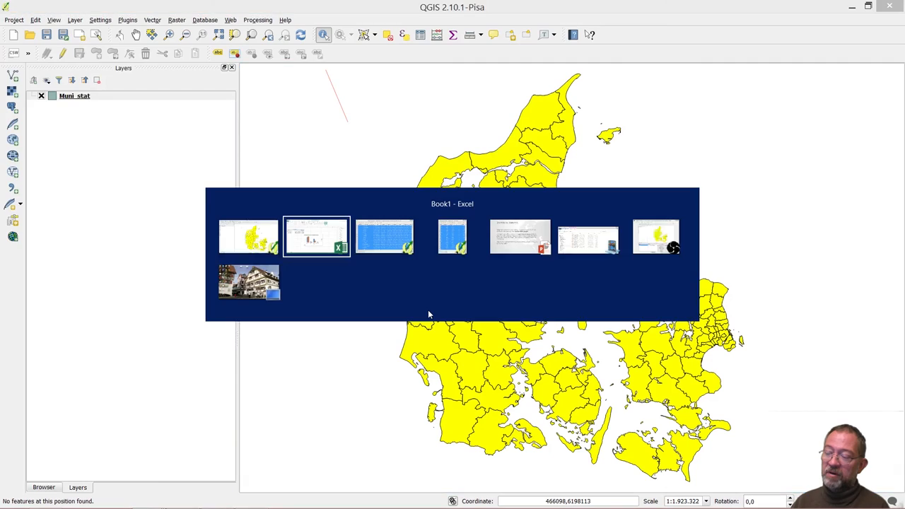